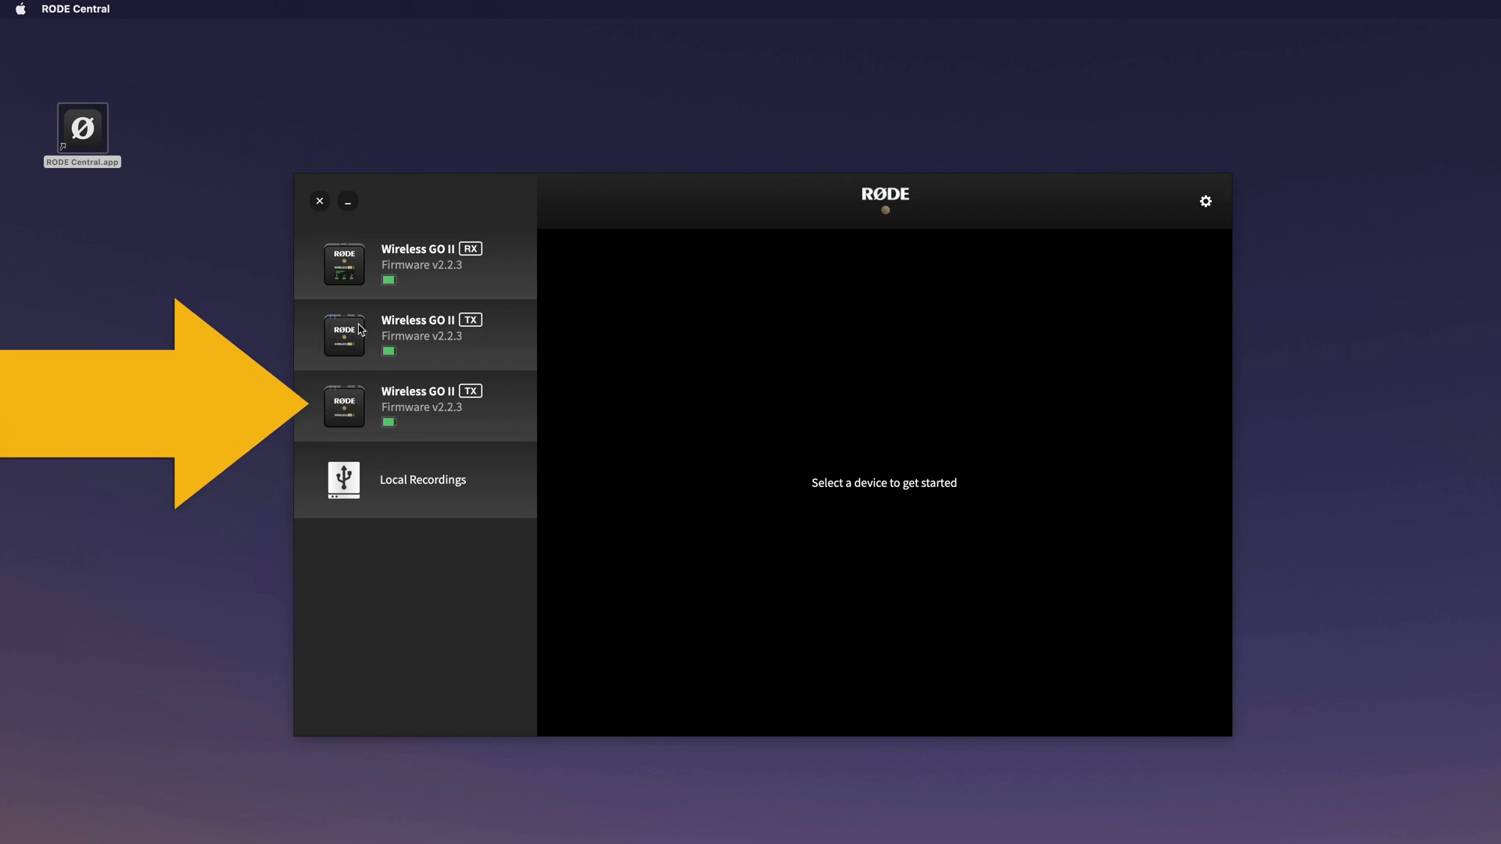
{"action": "mouse_move", "coordinate": [357, 311]}
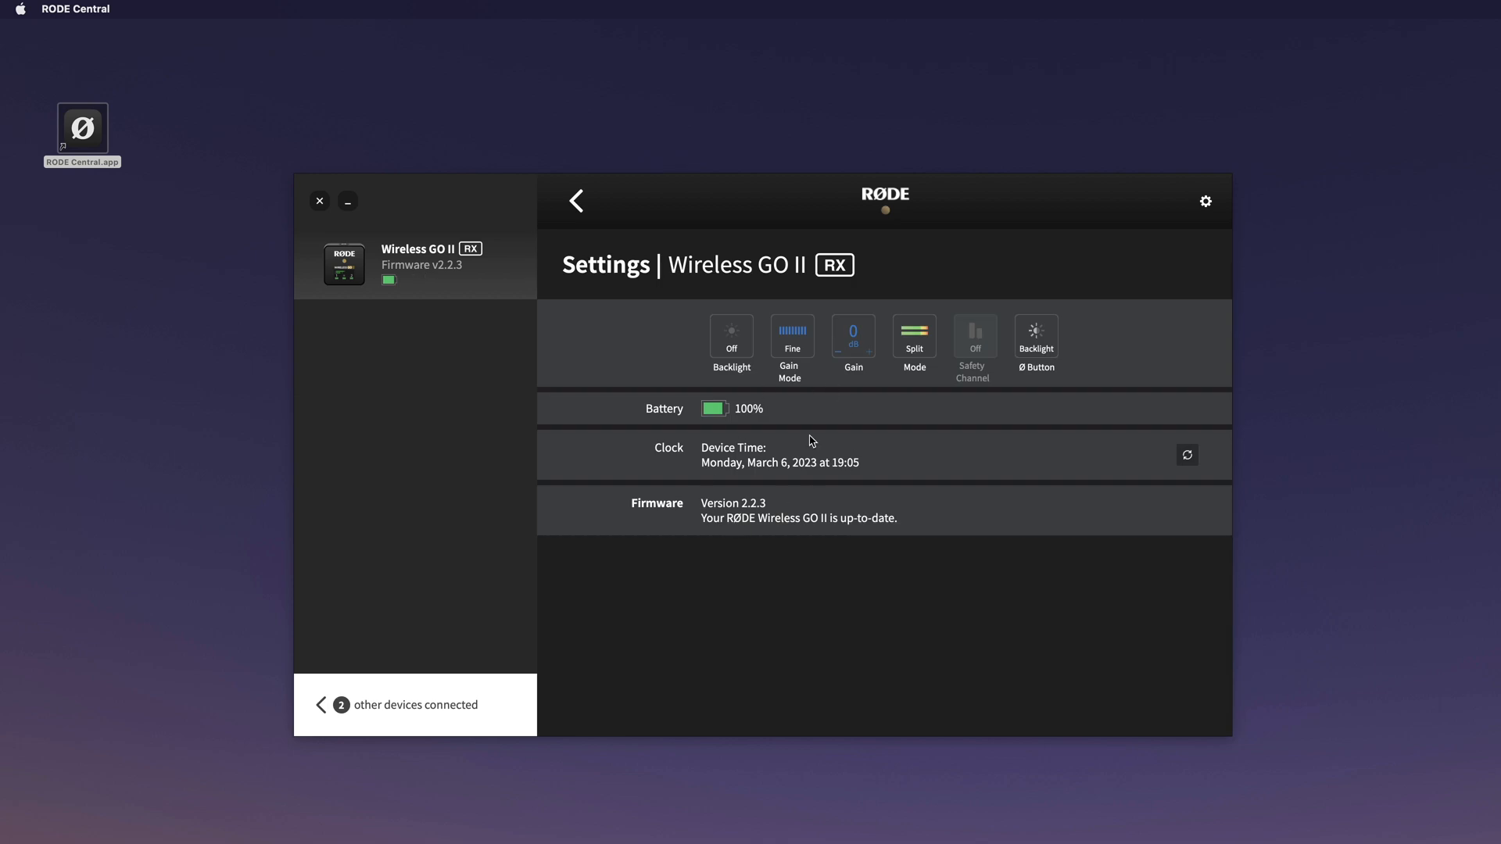
{"action": "mouse_move", "coordinate": [707, 346]}
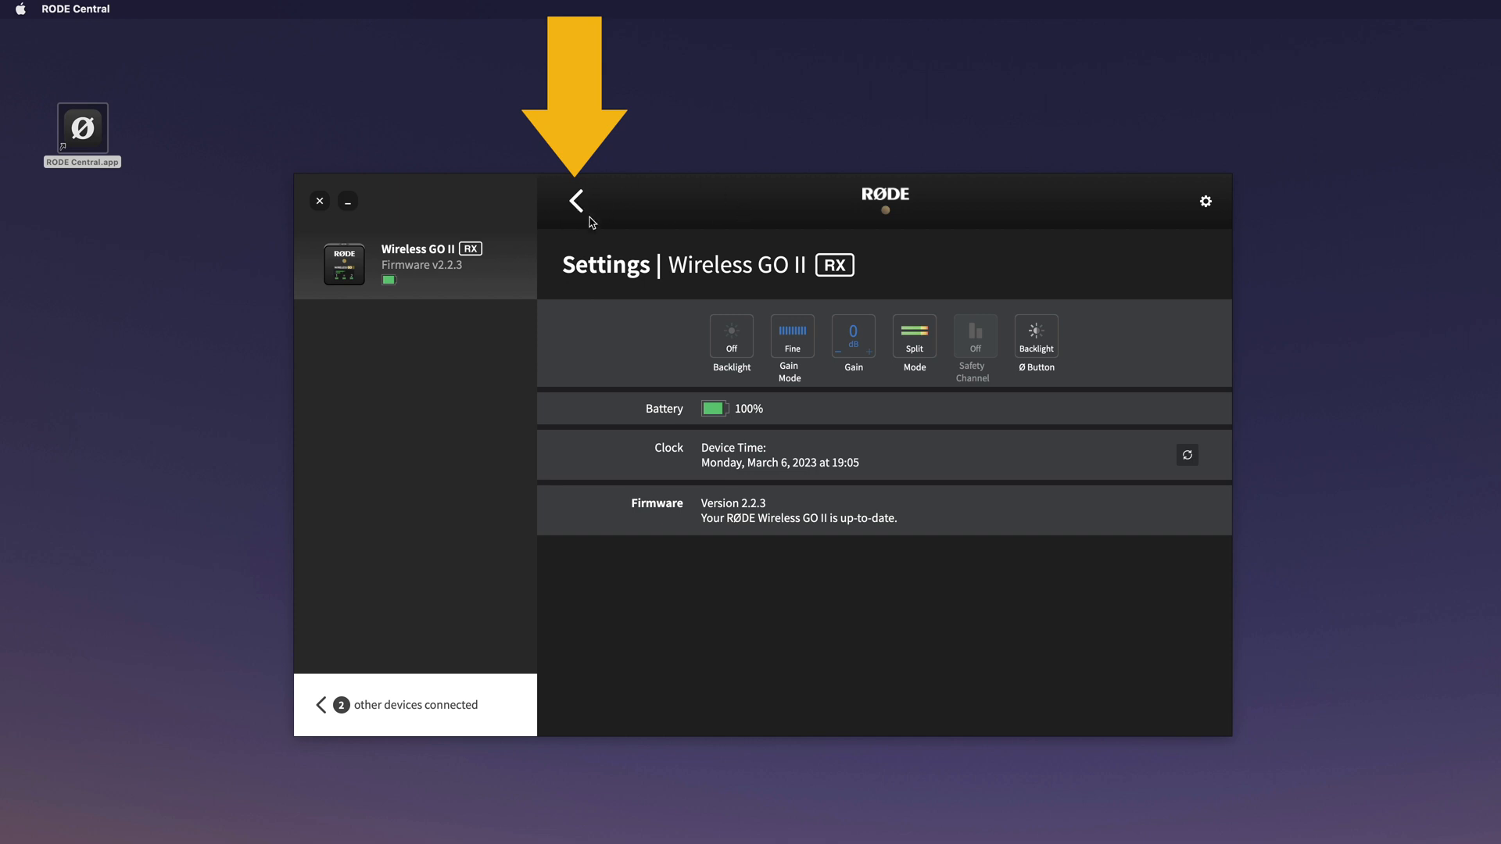
Leave the receiver's settings and select all 15 recordings on a transmitter
{"action": "left_click", "coordinate": [576, 200]}
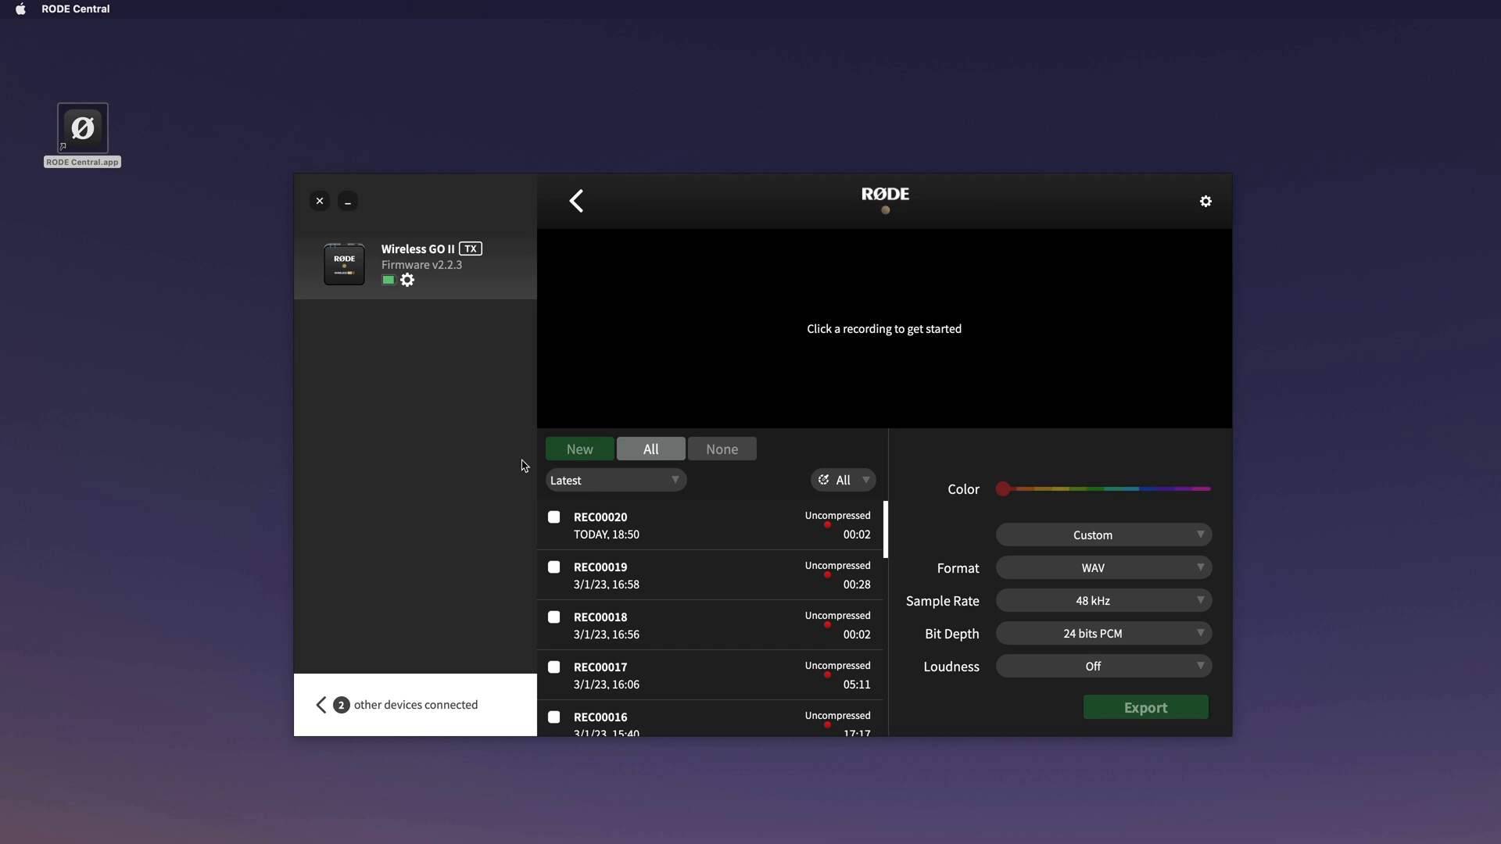
{"action": "left_click", "coordinate": [650, 448]}
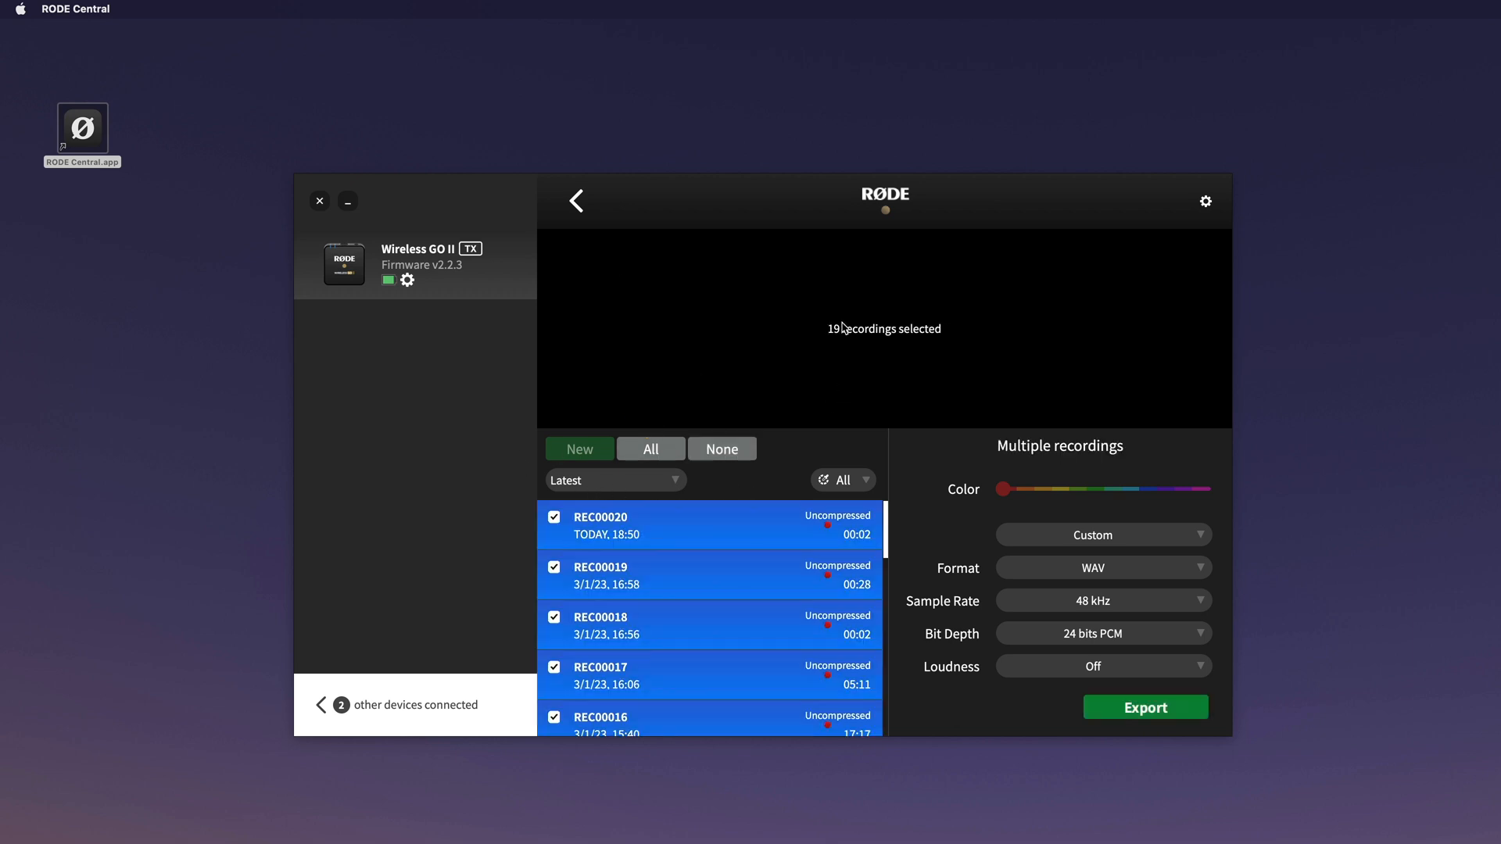
{"action": "left_click", "coordinate": [575, 201]}
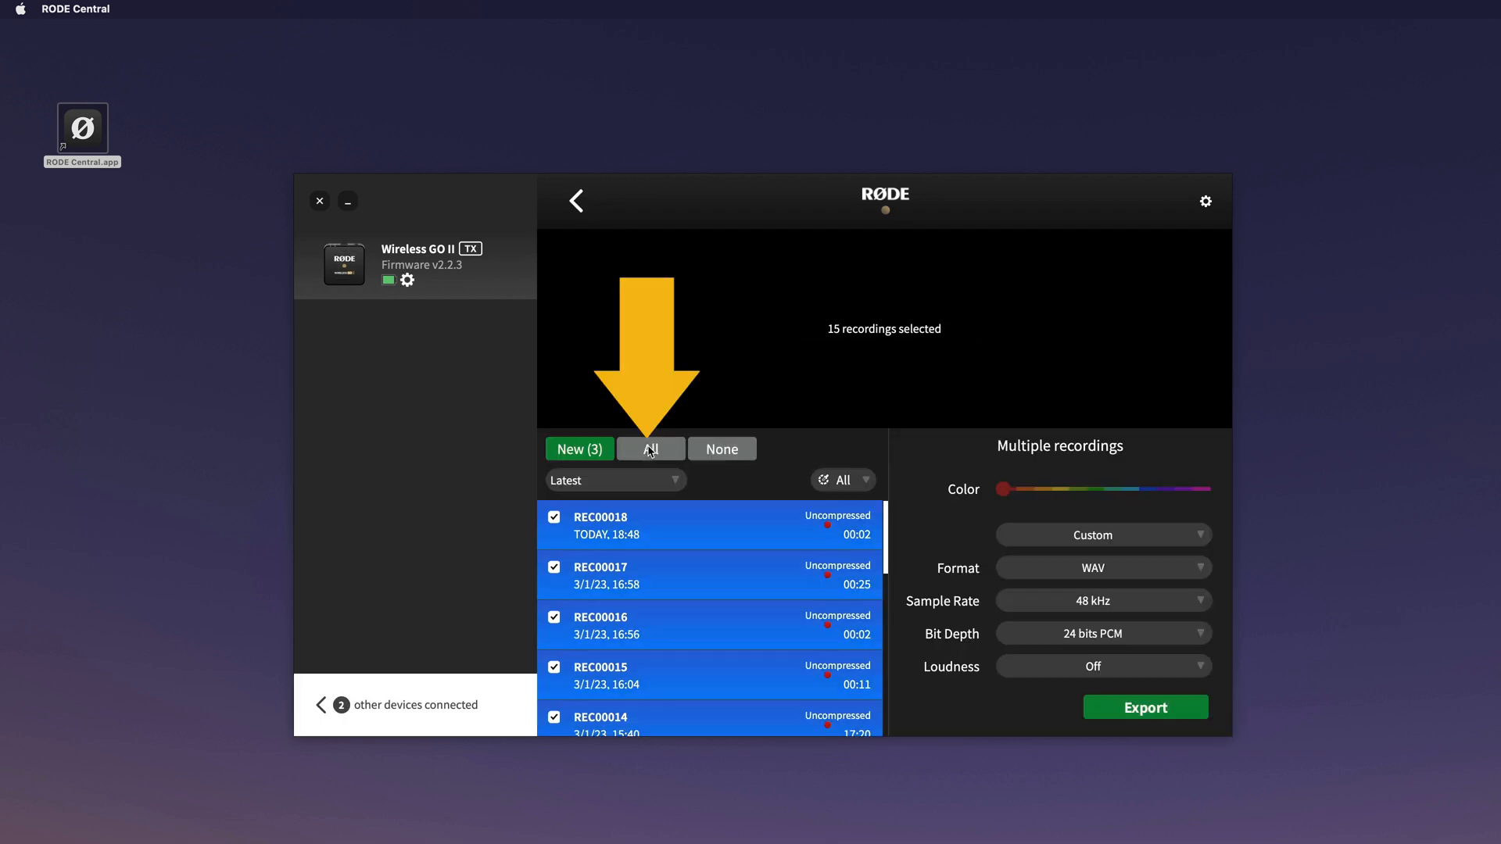
{"action": "mouse_move", "coordinate": [844, 339]}
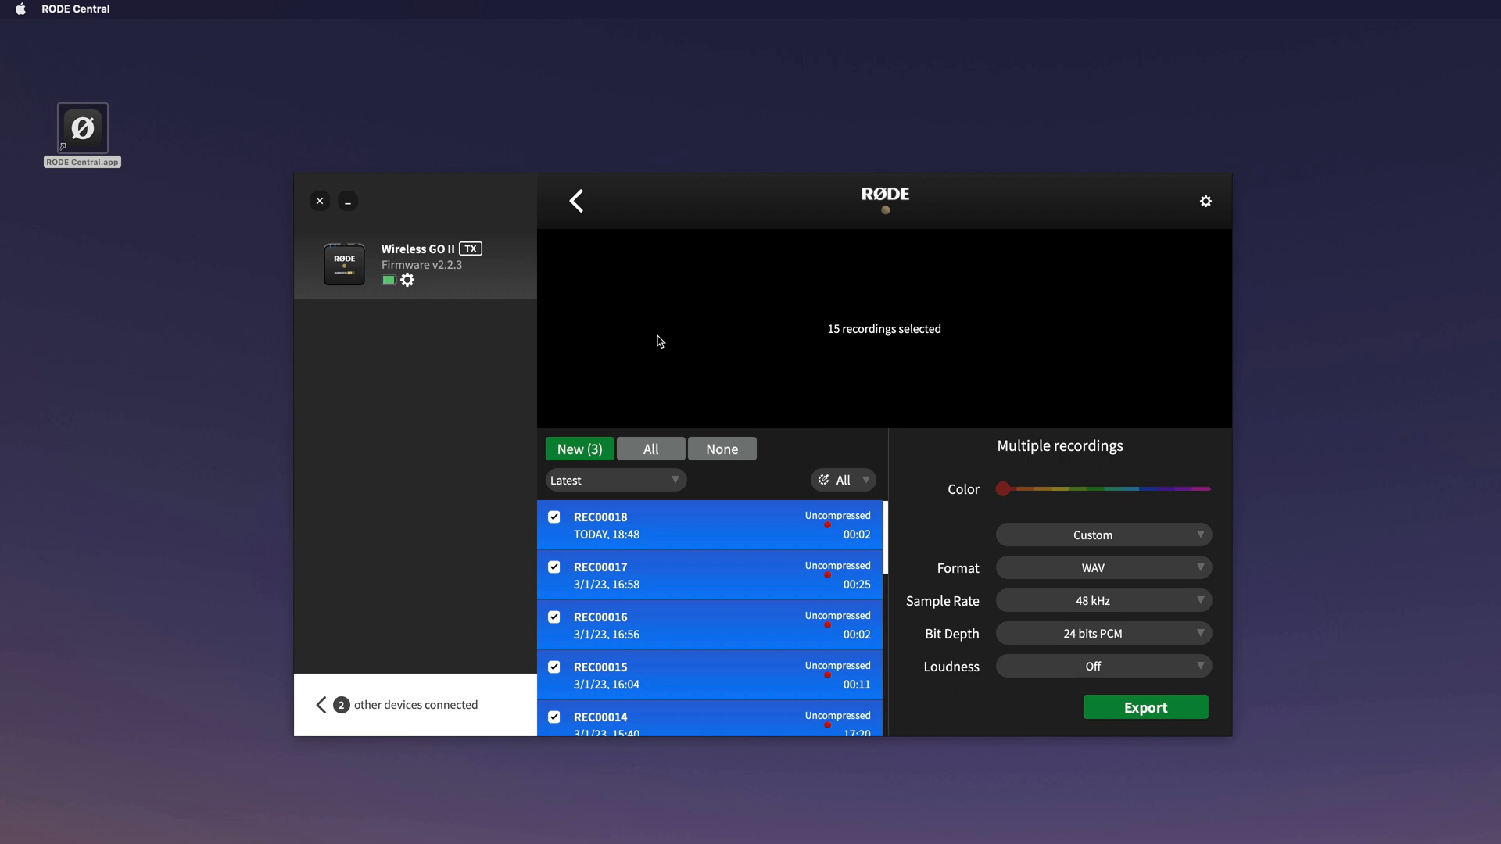
{"action": "mouse_move", "coordinate": [764, 605]}
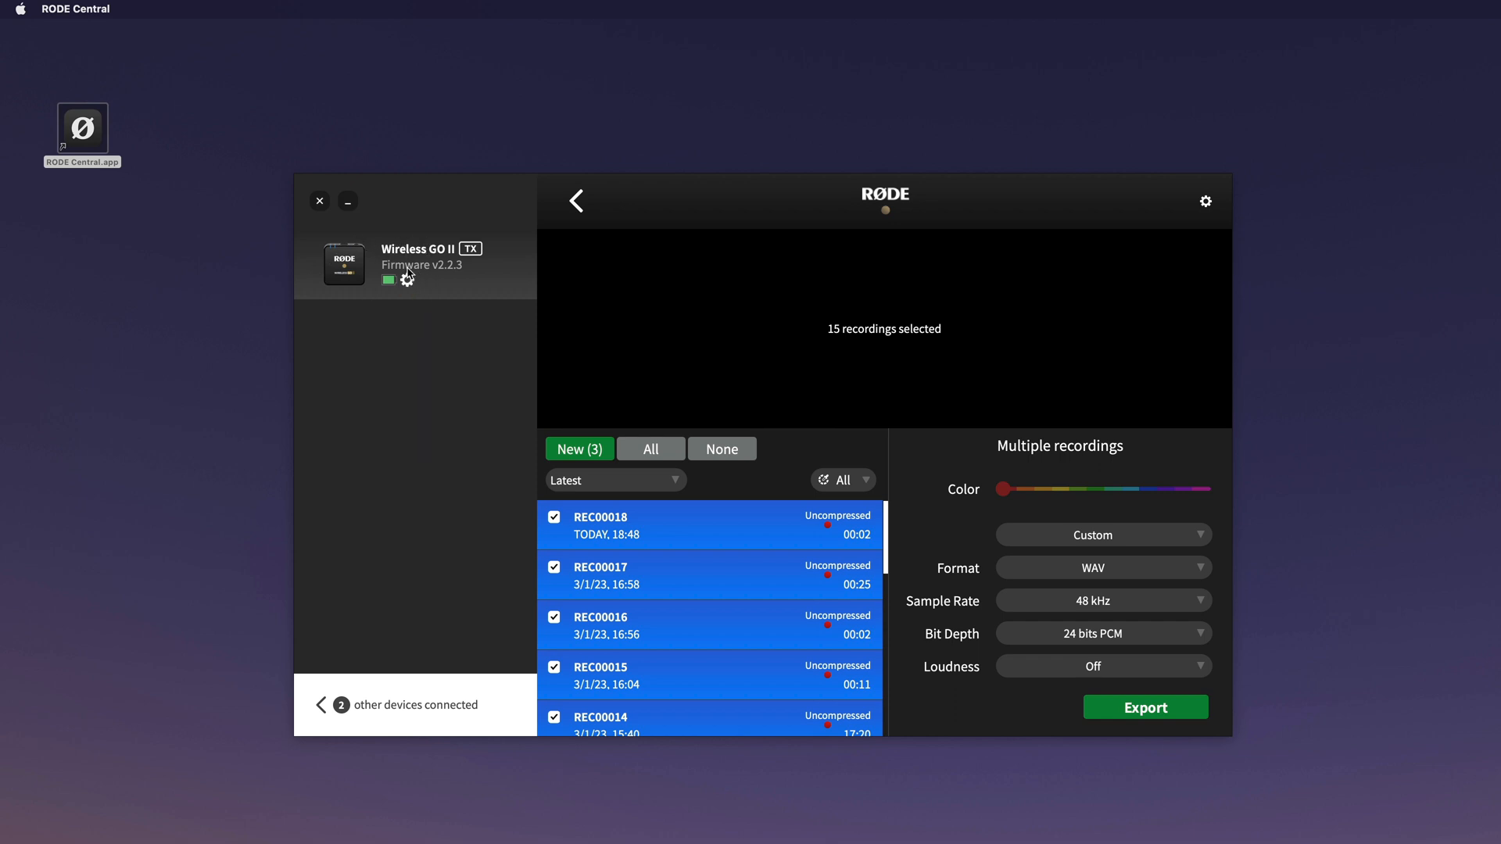
Delete all recordings from the first Wireless GO II transmitter
{"action": "left_click", "coordinate": [407, 280]}
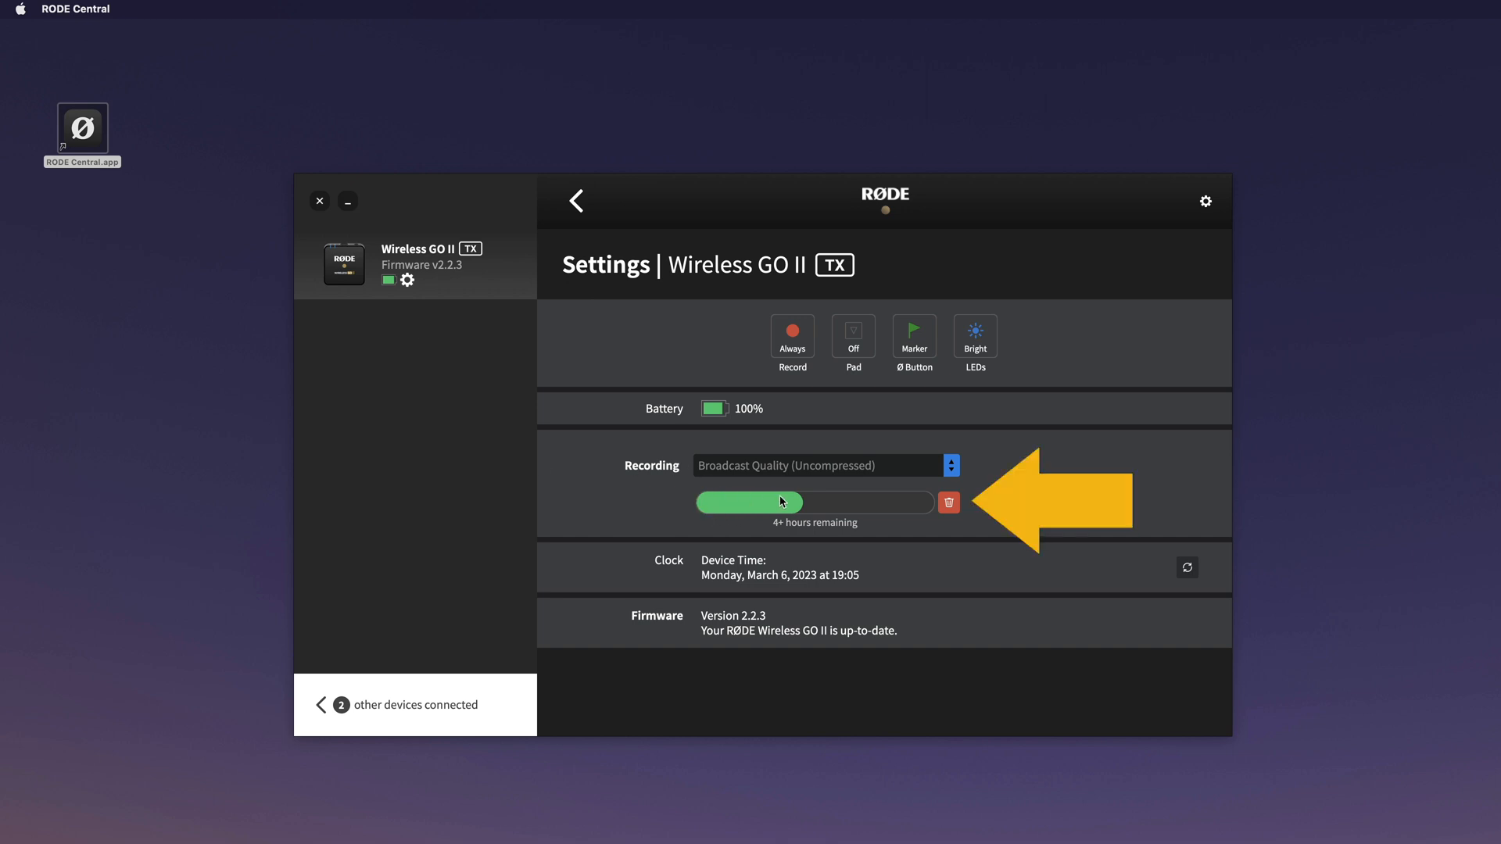
{"action": "mouse_move", "coordinate": [763, 511]}
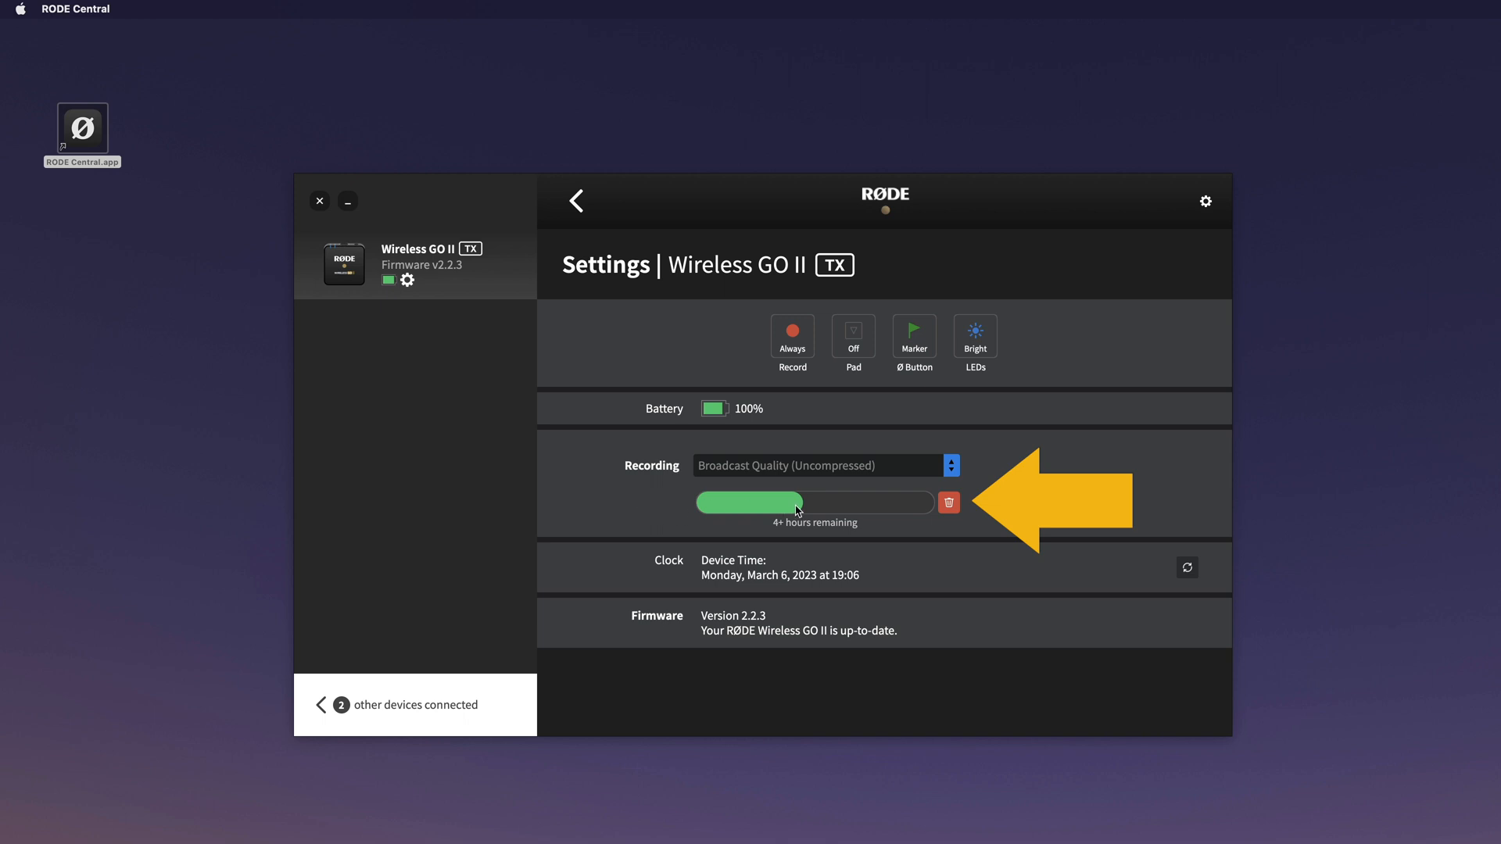
{"action": "left_click", "coordinate": [948, 502]}
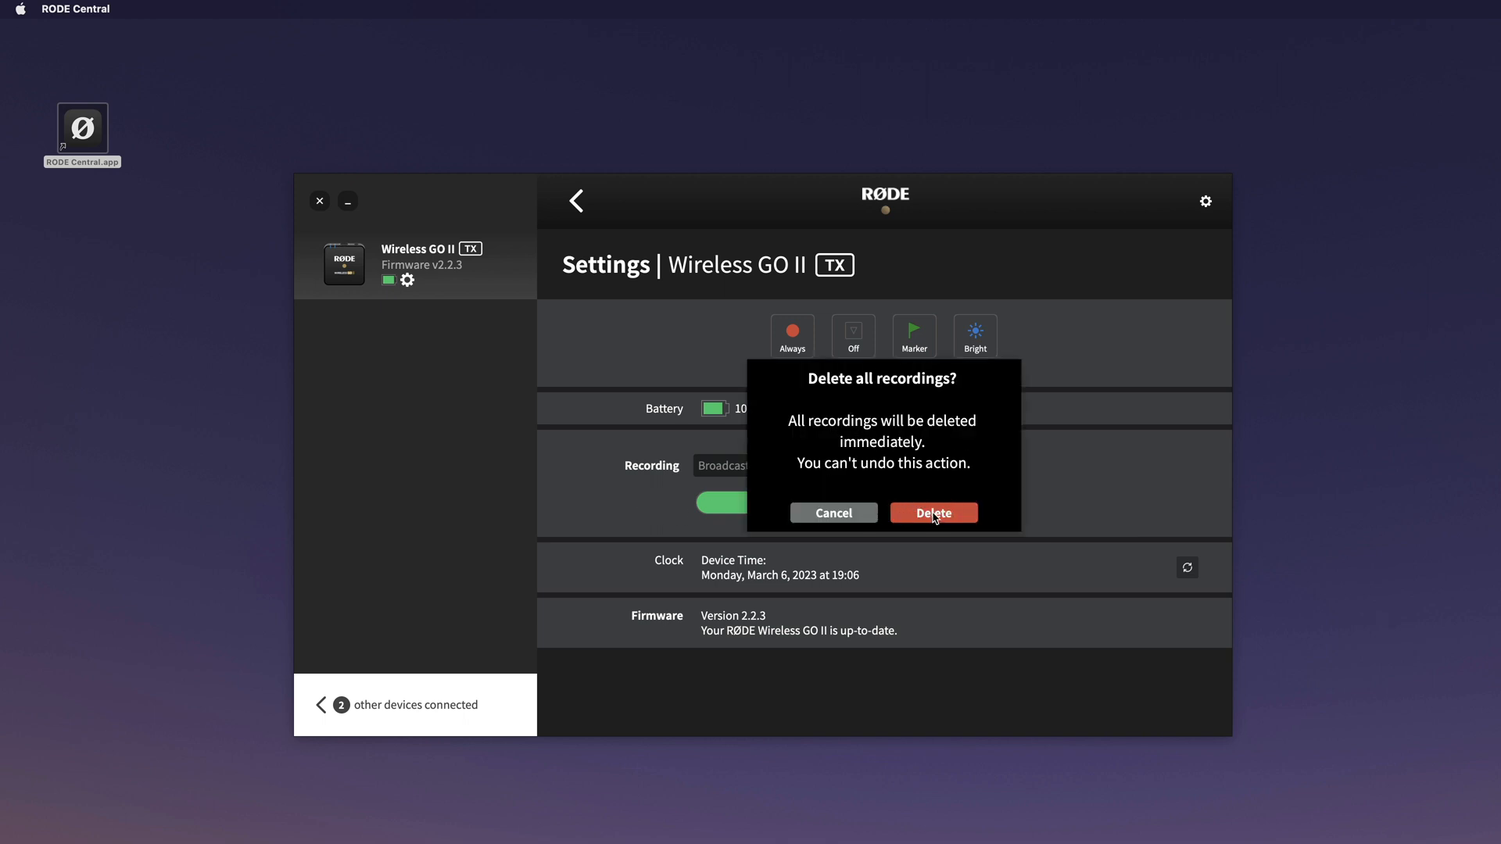
{"action": "left_click", "coordinate": [931, 512]}
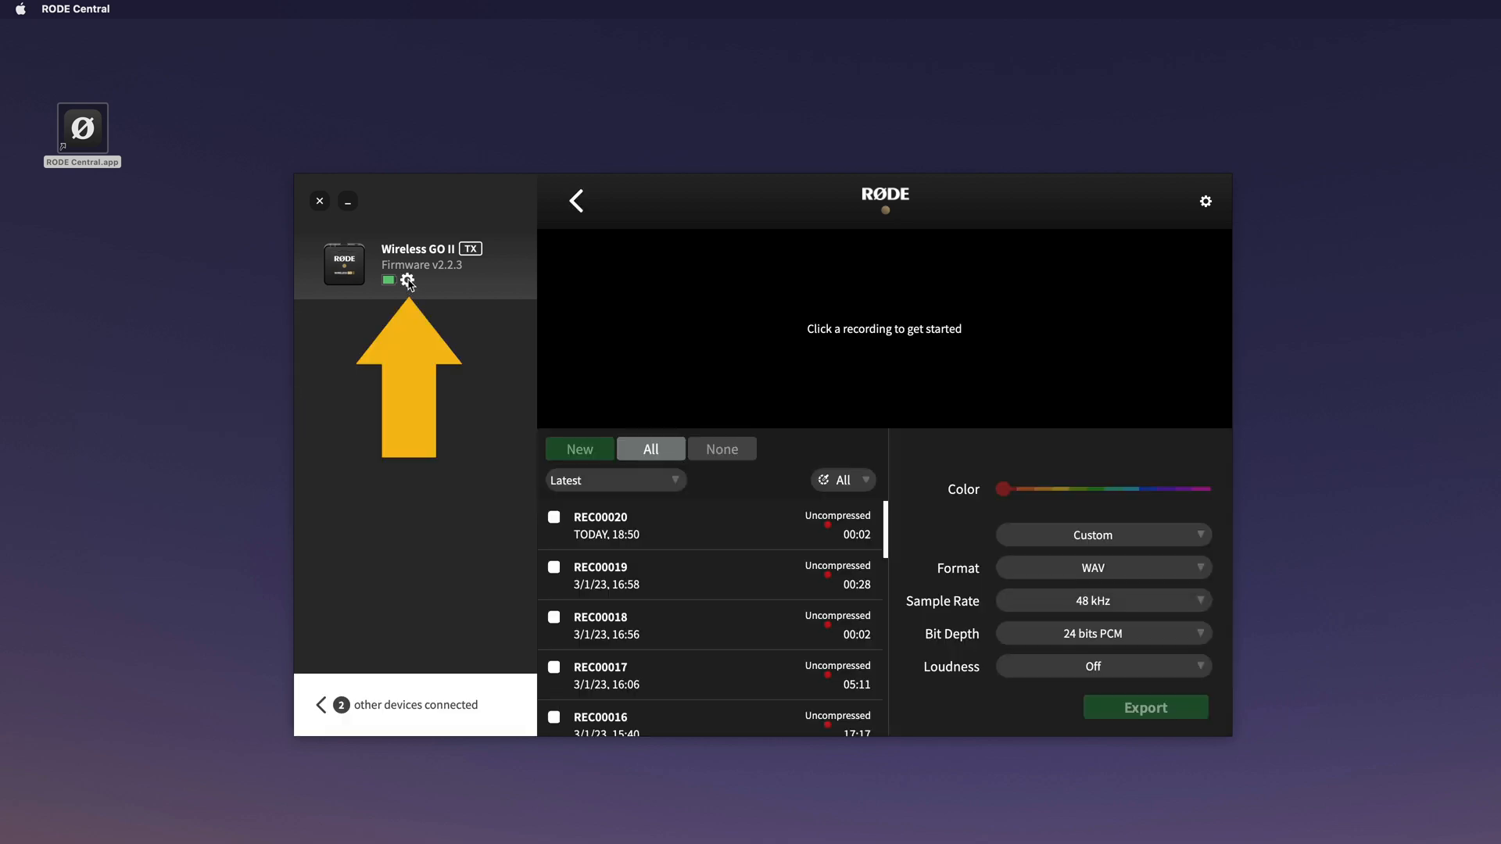
Delete all recordings from the other Wireless GO II transmitter
{"action": "left_click", "coordinate": [408, 280]}
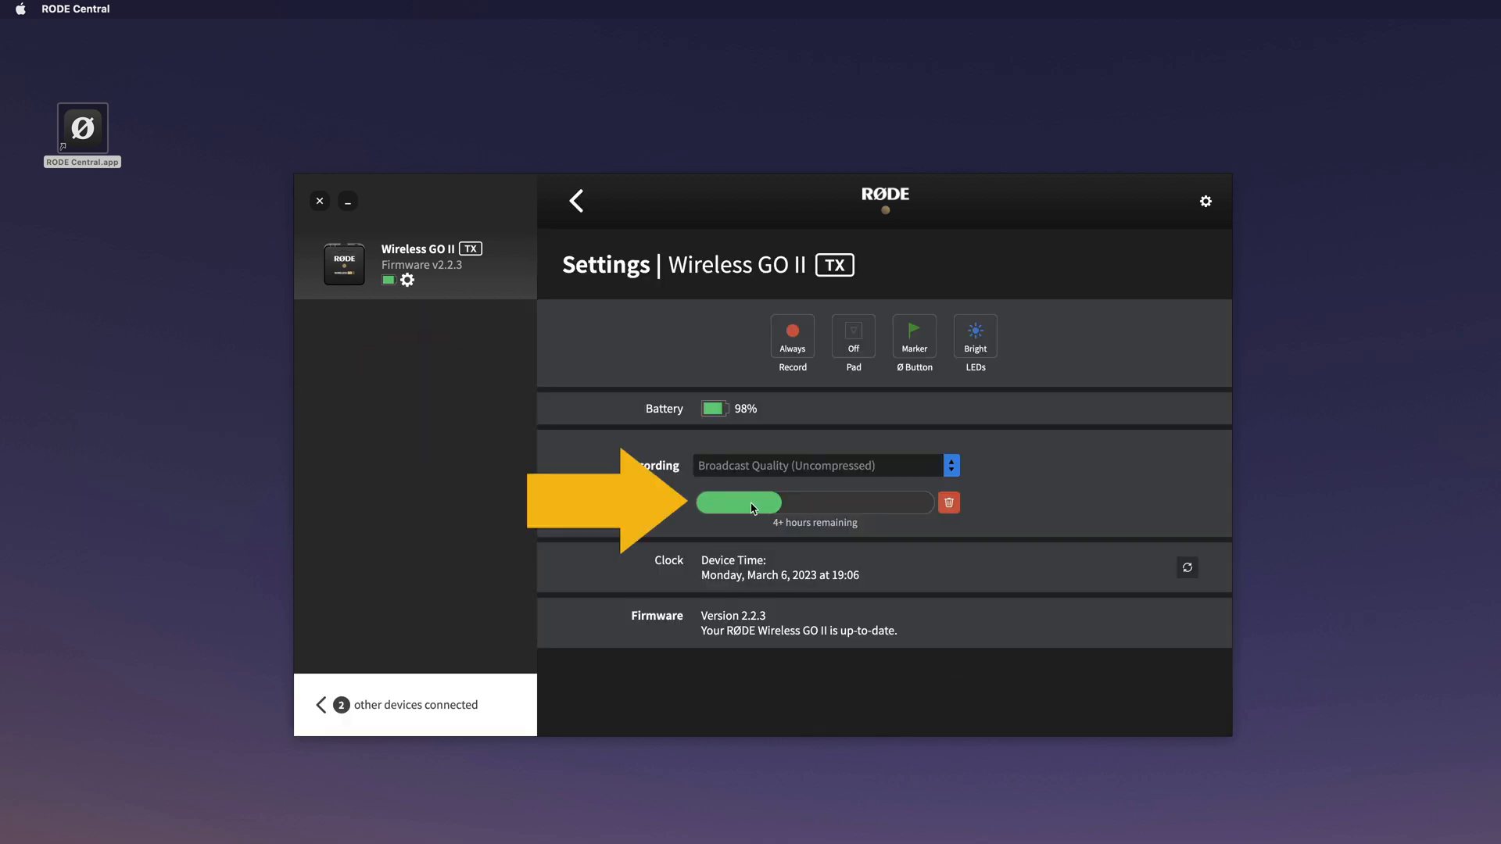
{"action": "left_click", "coordinate": [947, 503]}
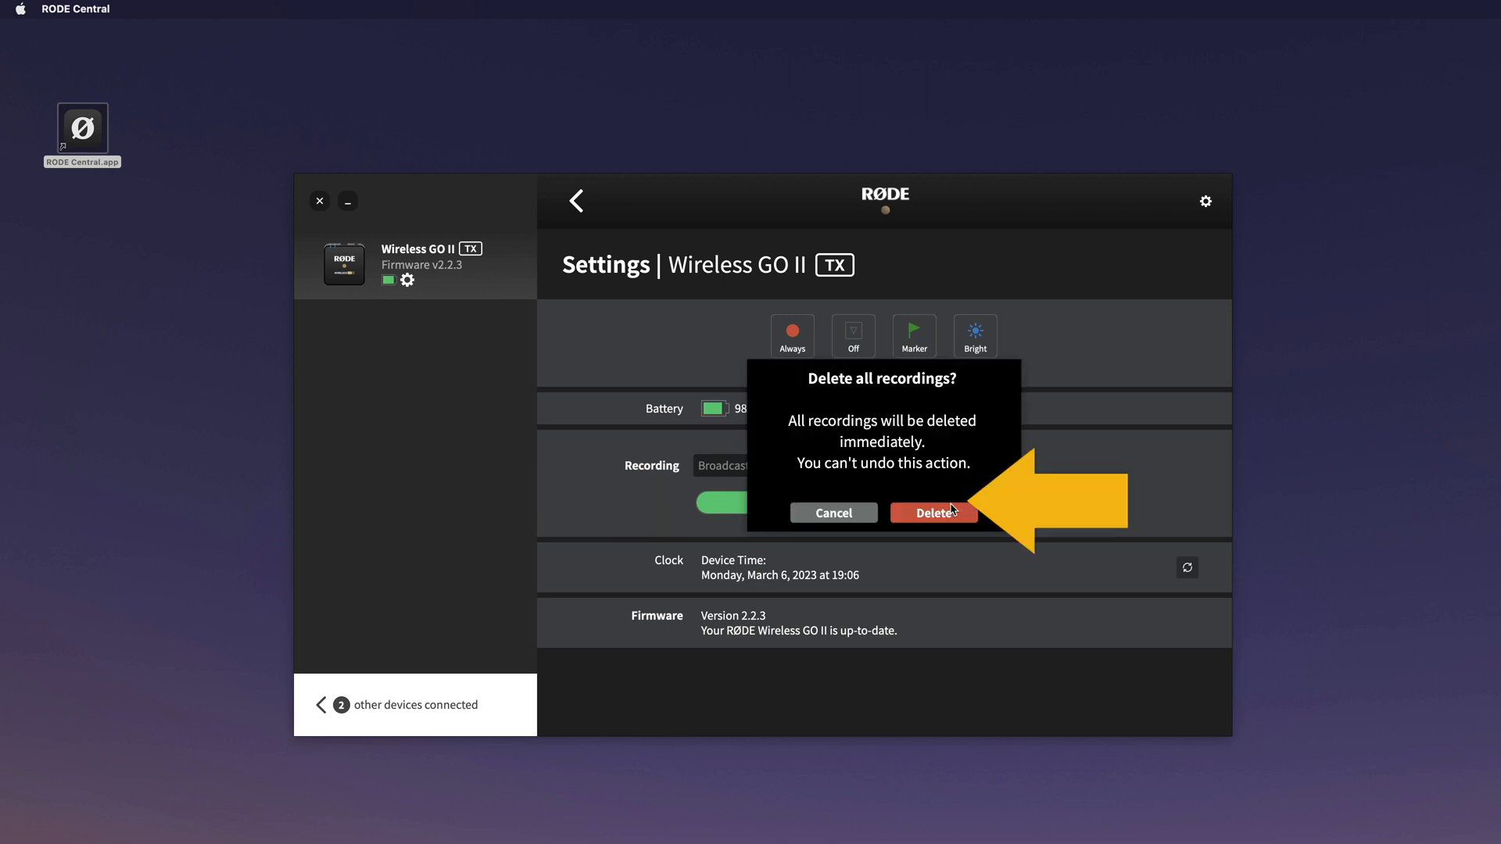
{"action": "left_click", "coordinate": [930, 512]}
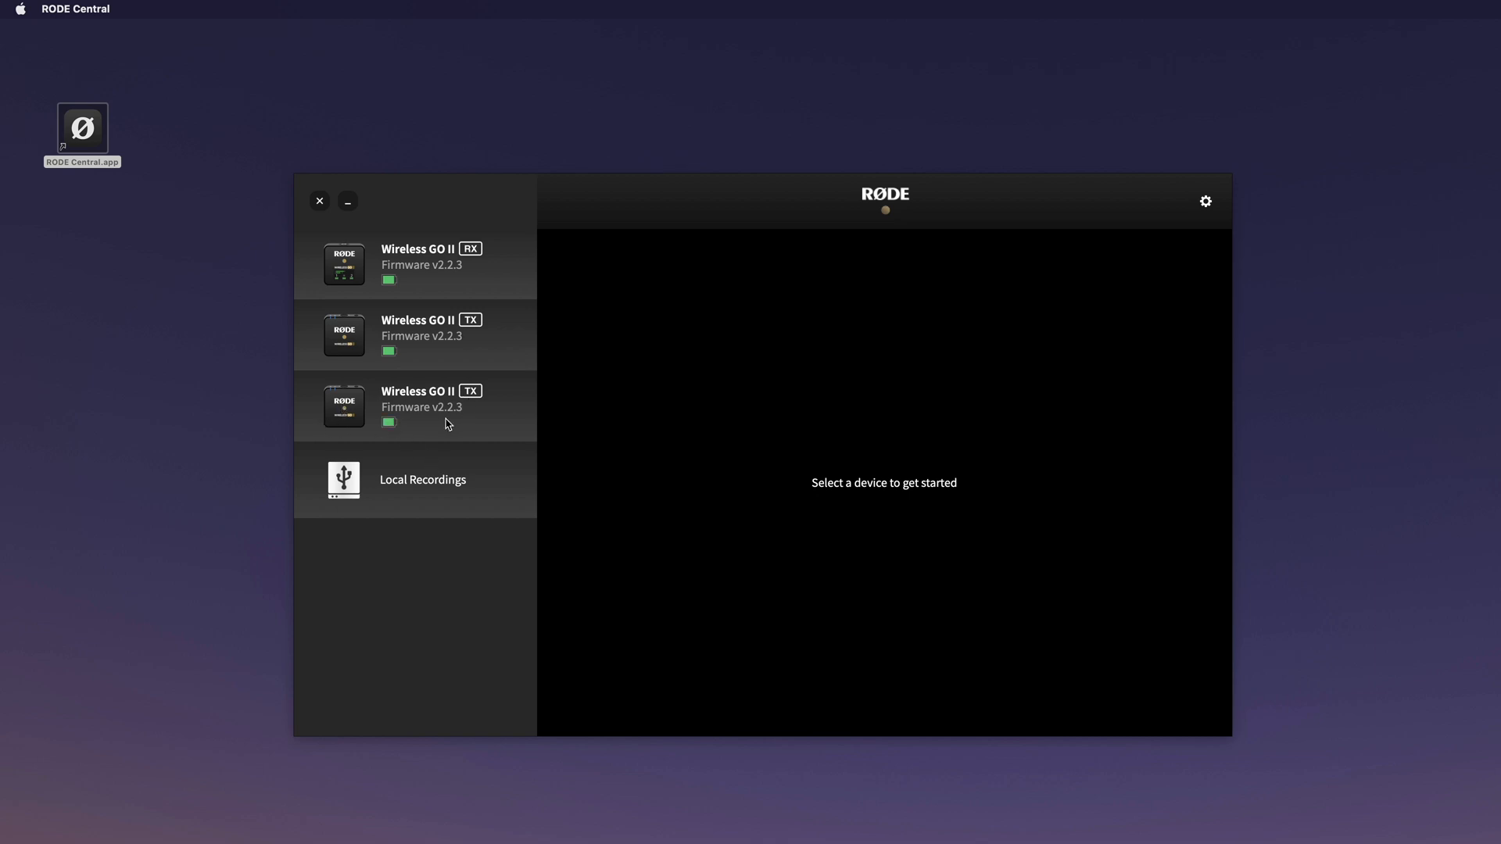
{"action": "mouse_move", "coordinate": [430, 425]}
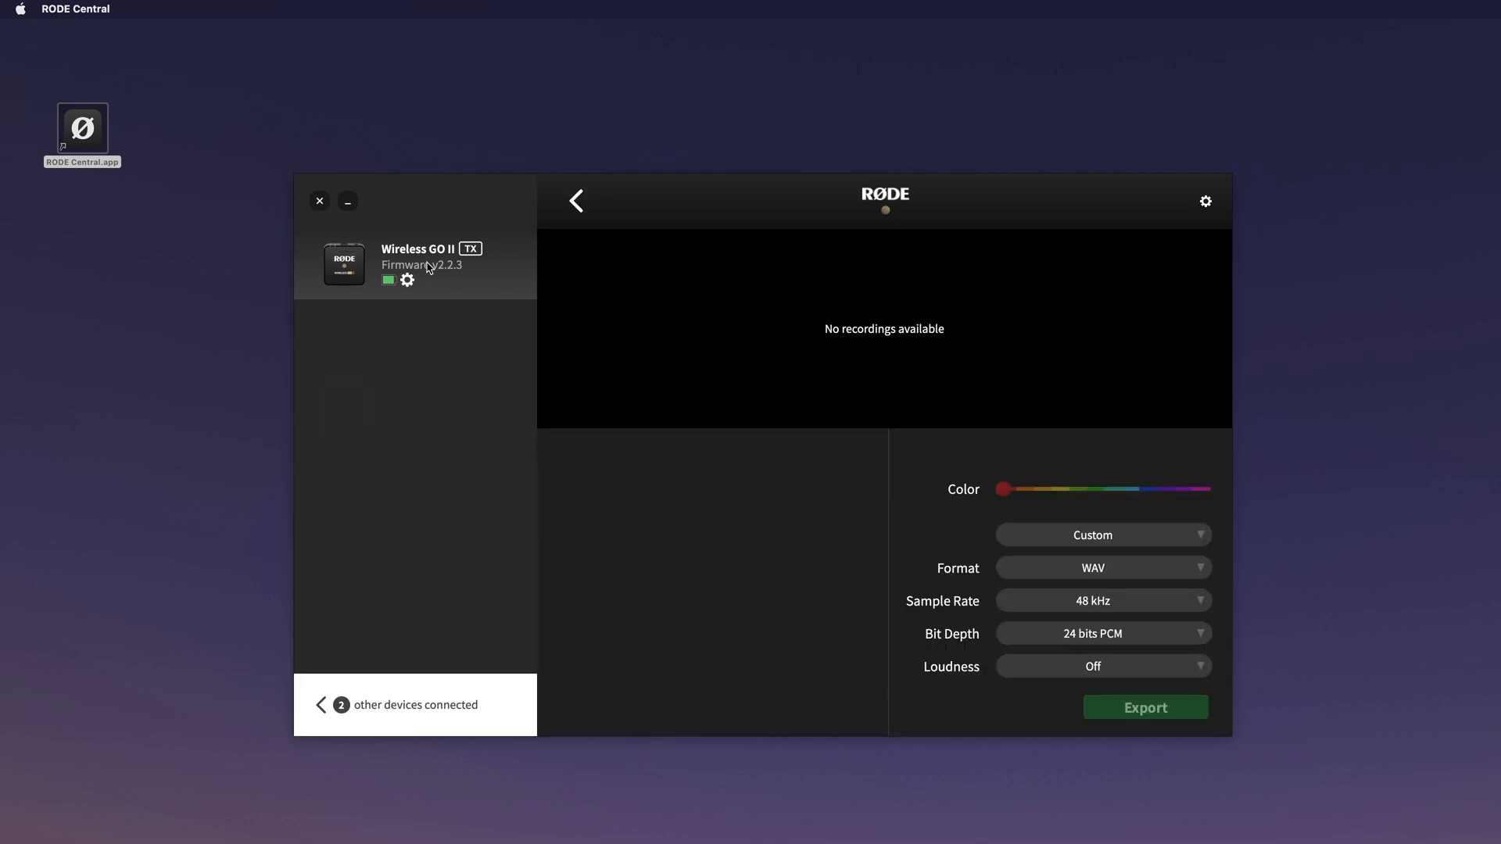
{"action": "left_click", "coordinate": [322, 704]}
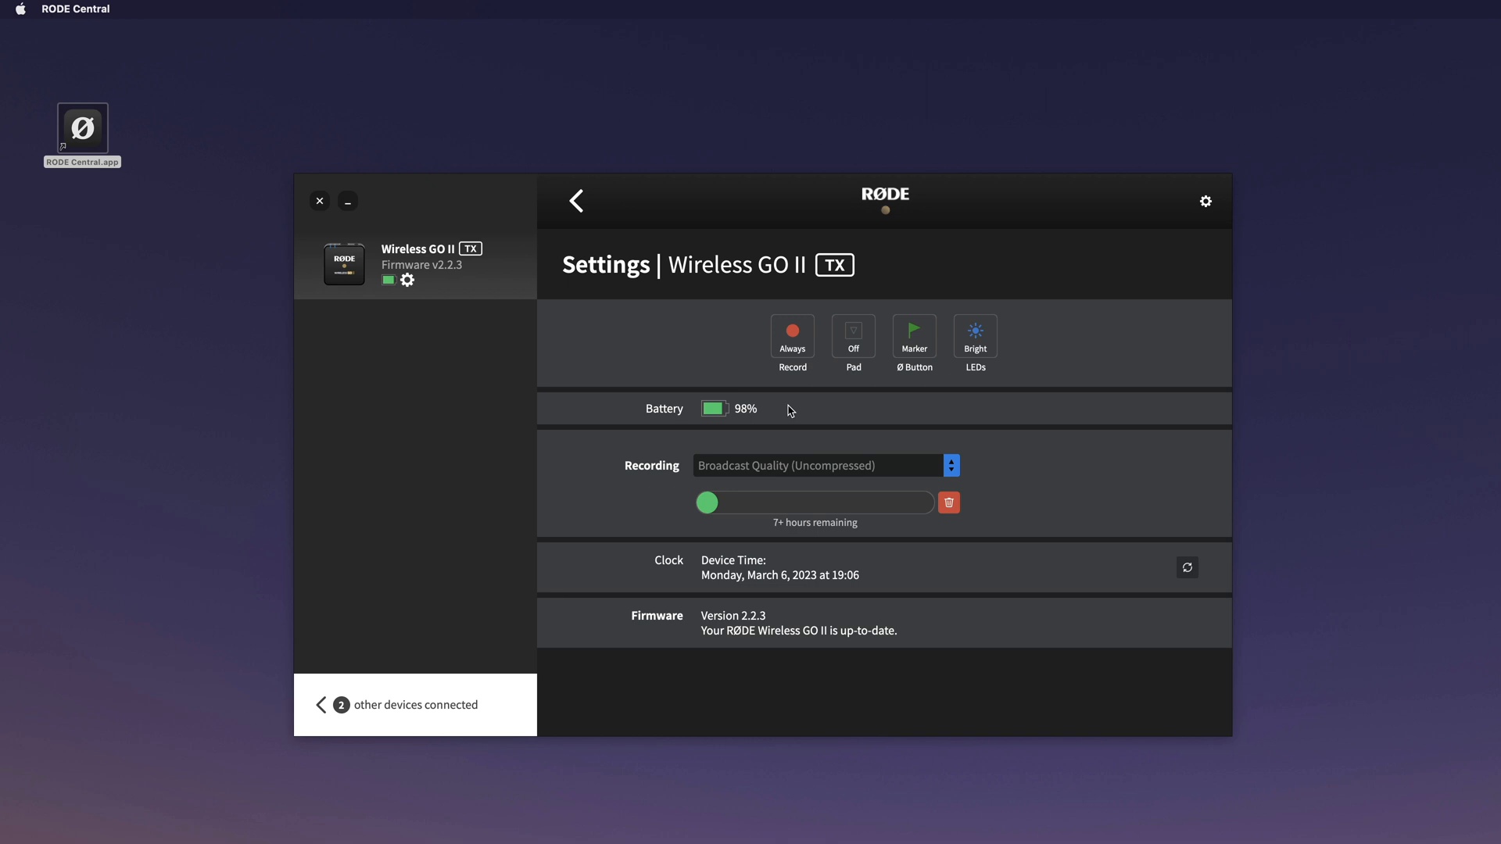
{"action": "mouse_move", "coordinate": [788, 350]}
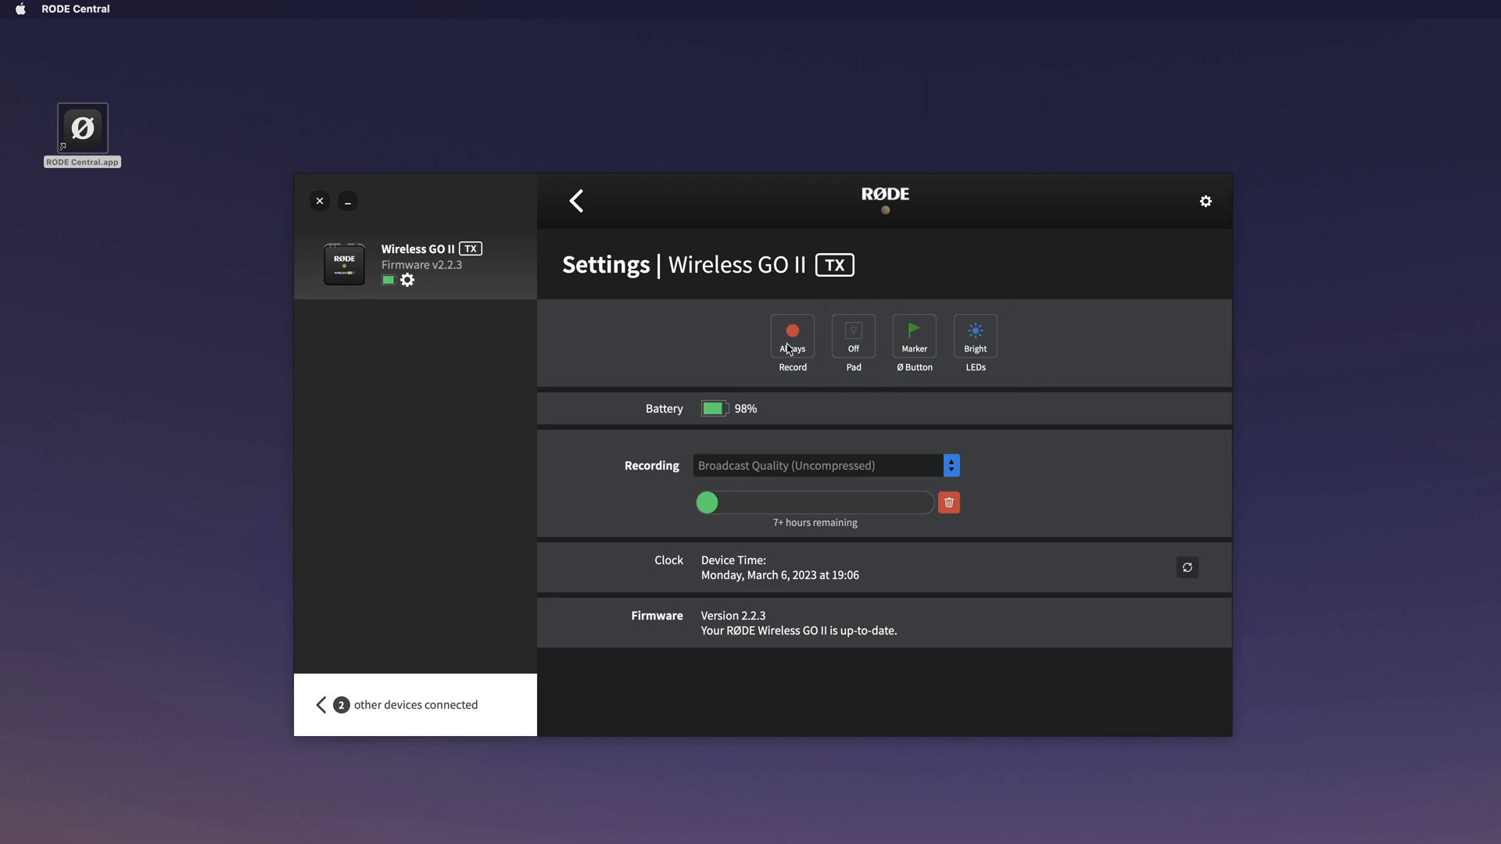
{"action": "mouse_move", "coordinate": [830, 417]}
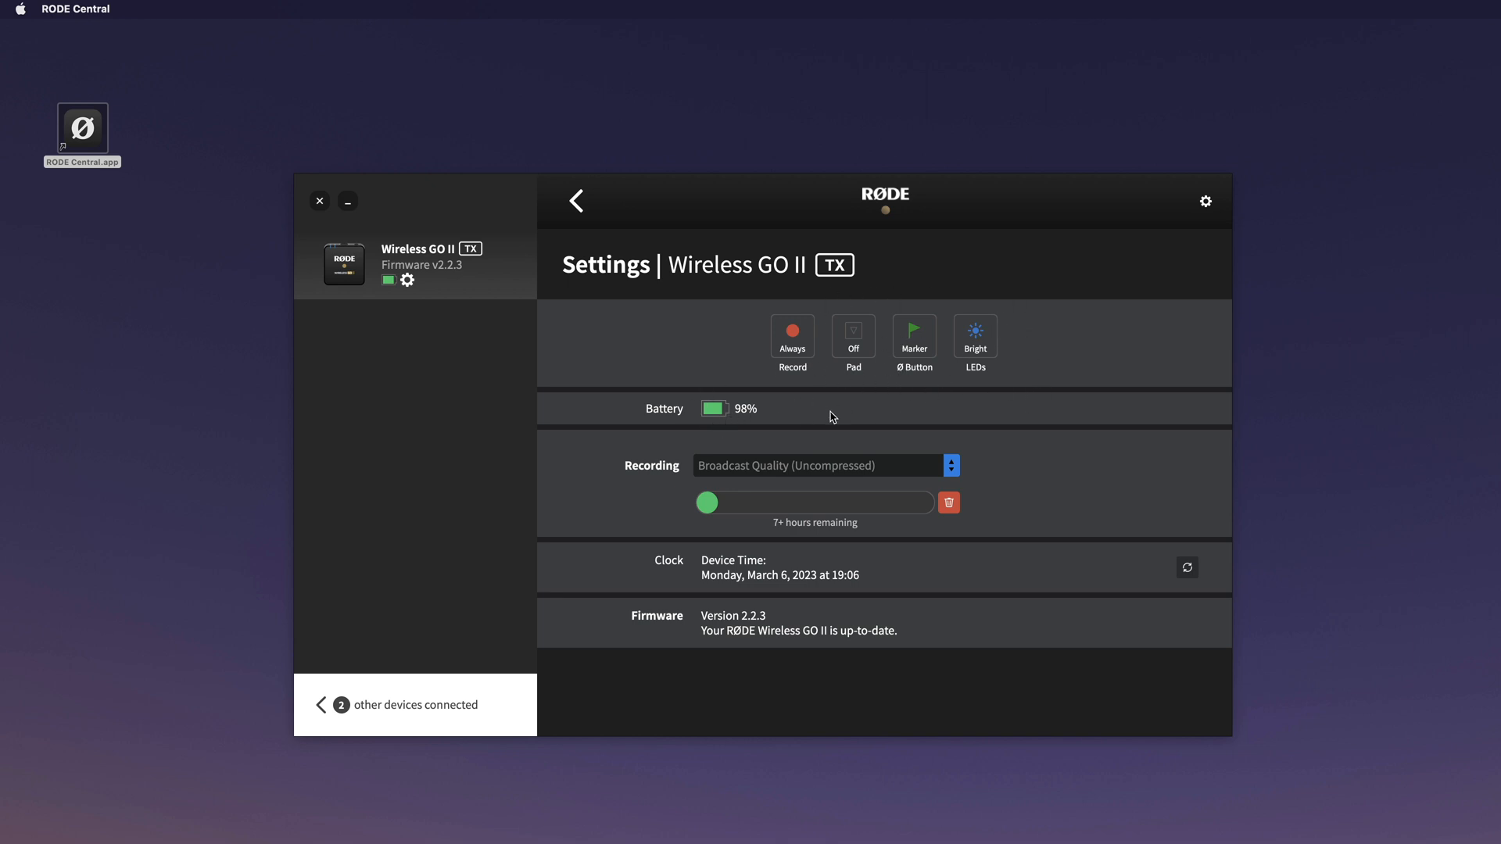
{"action": "mouse_move", "coordinate": [752, 474]}
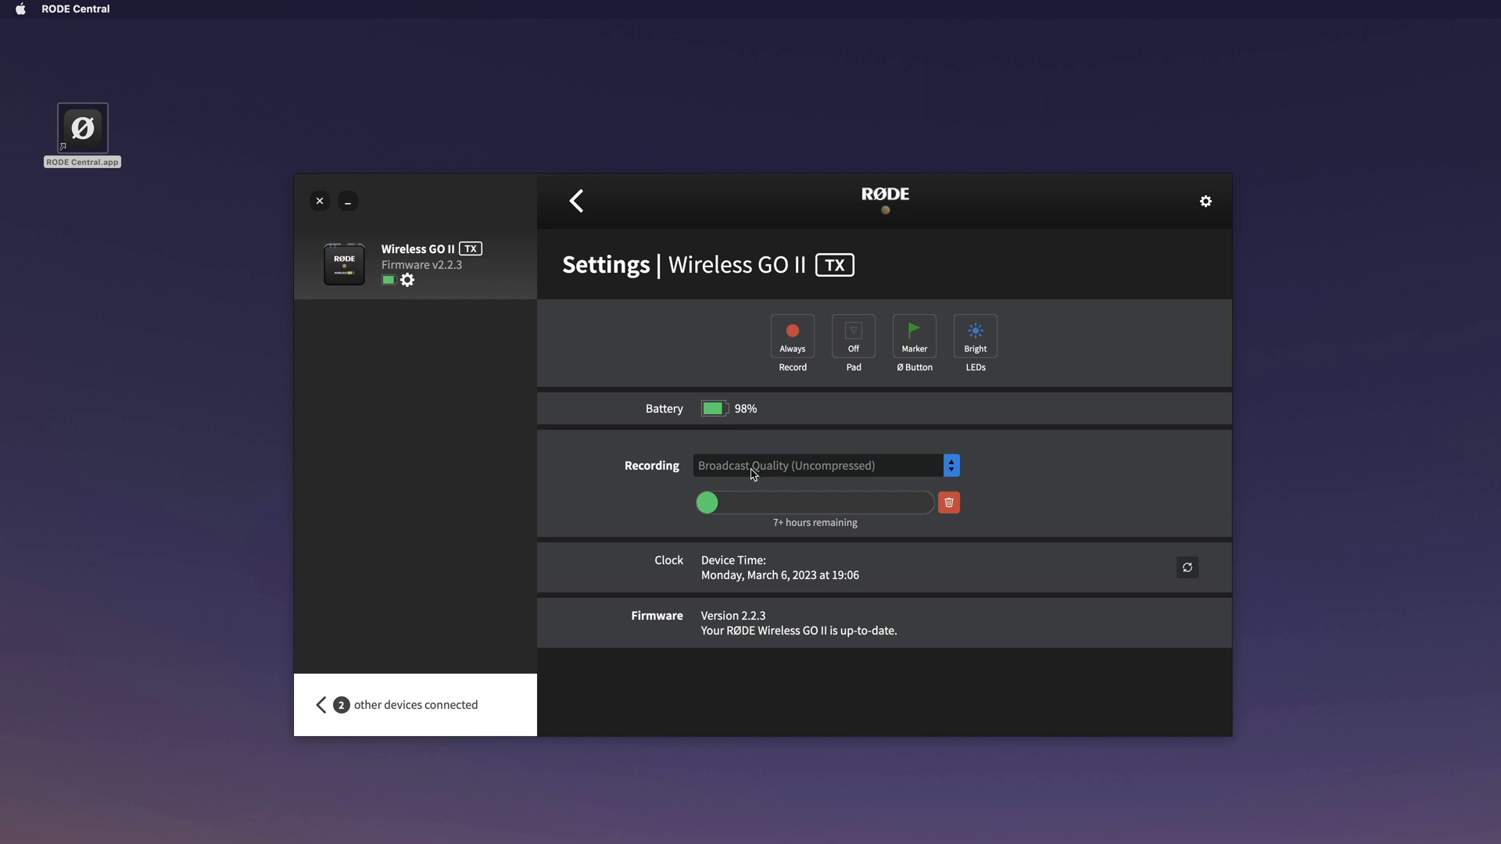
{"action": "mouse_move", "coordinate": [912, 523]}
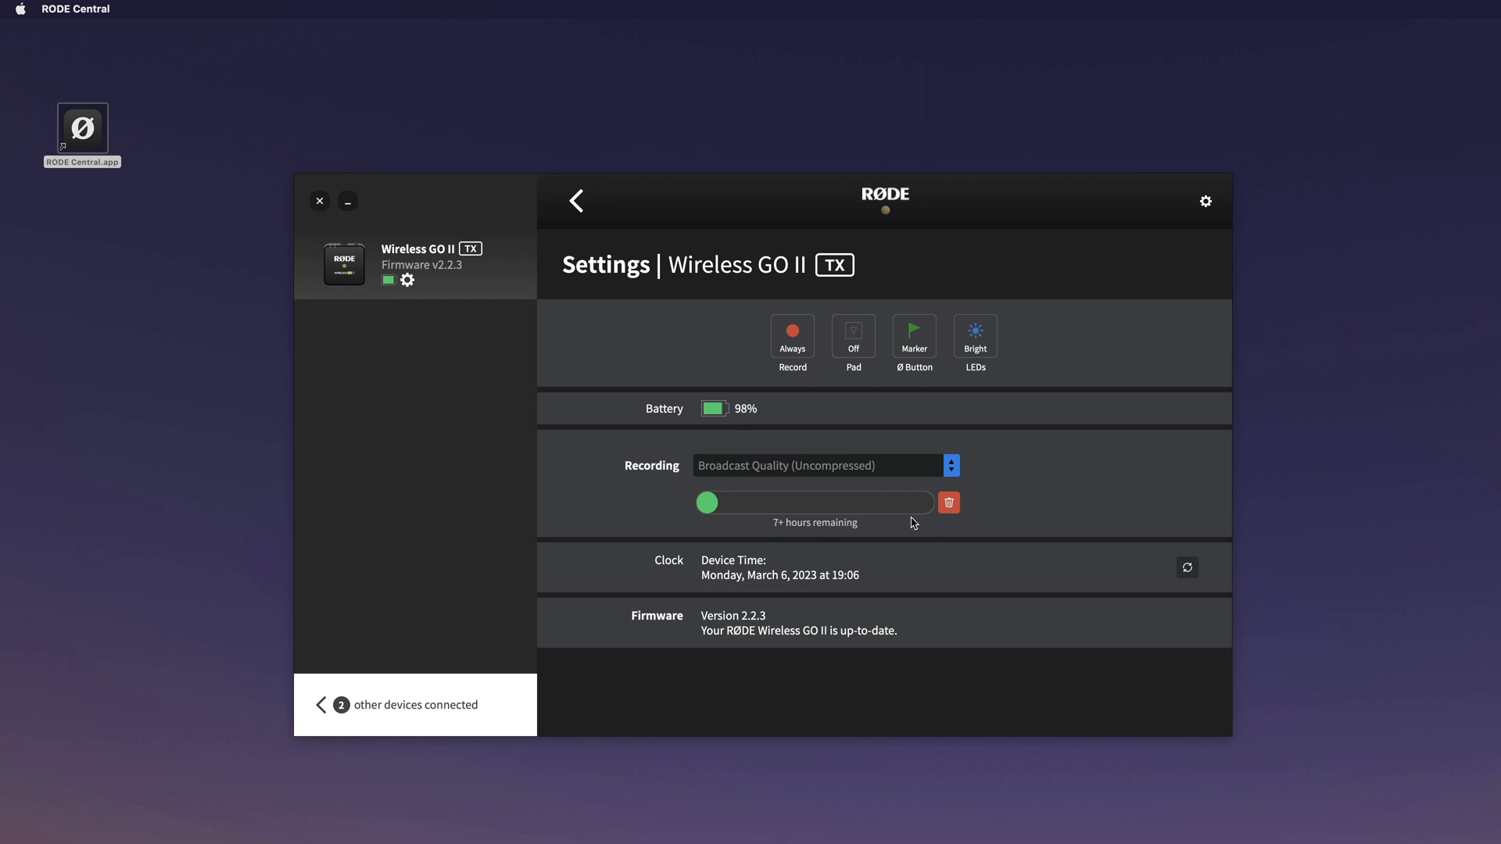
{"action": "mouse_move", "coordinate": [809, 519]}
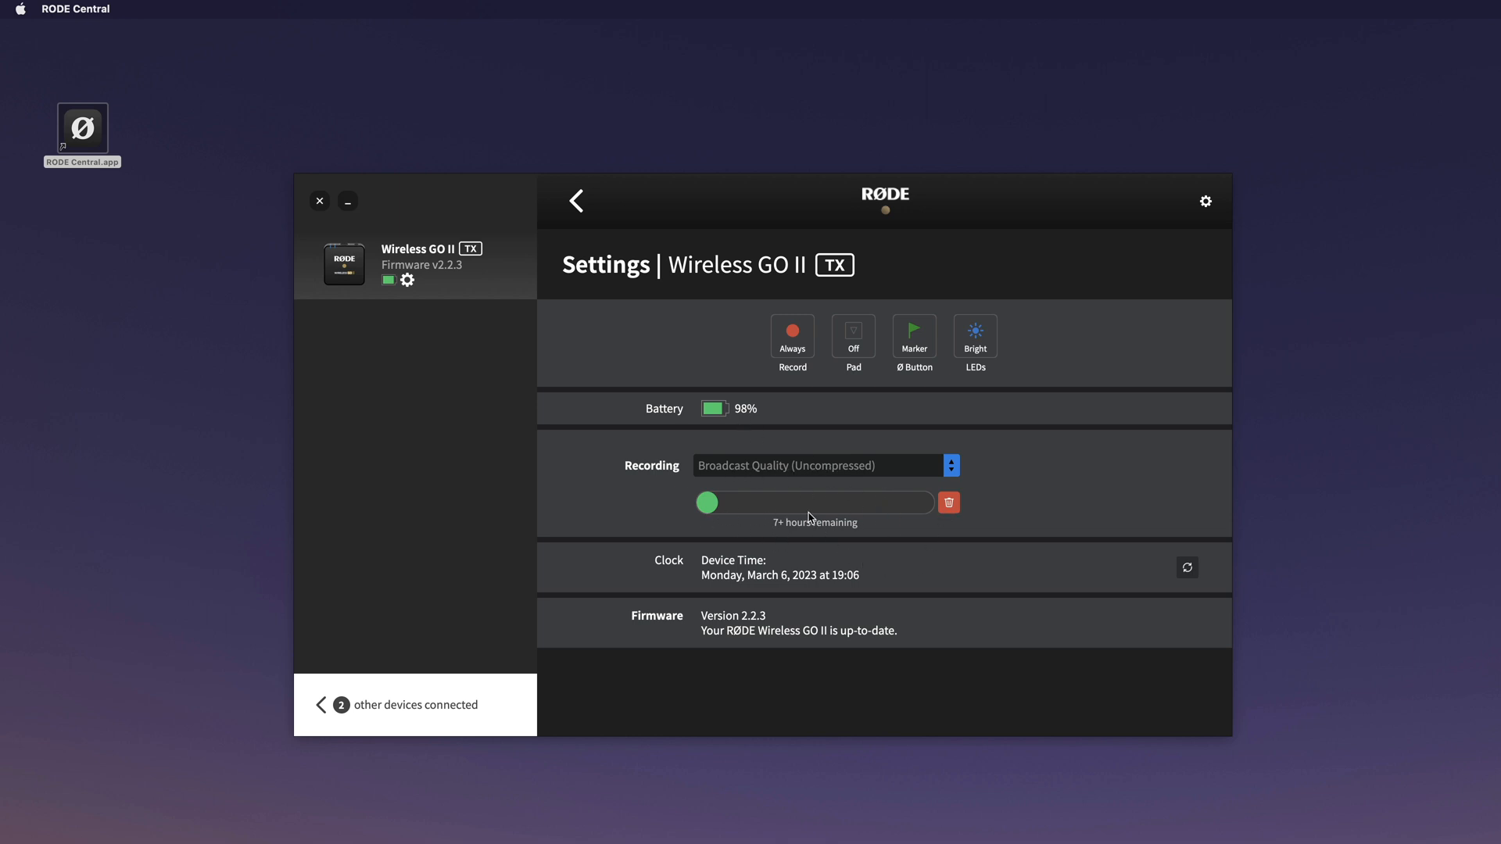
{"action": "mouse_move", "coordinate": [720, 594]}
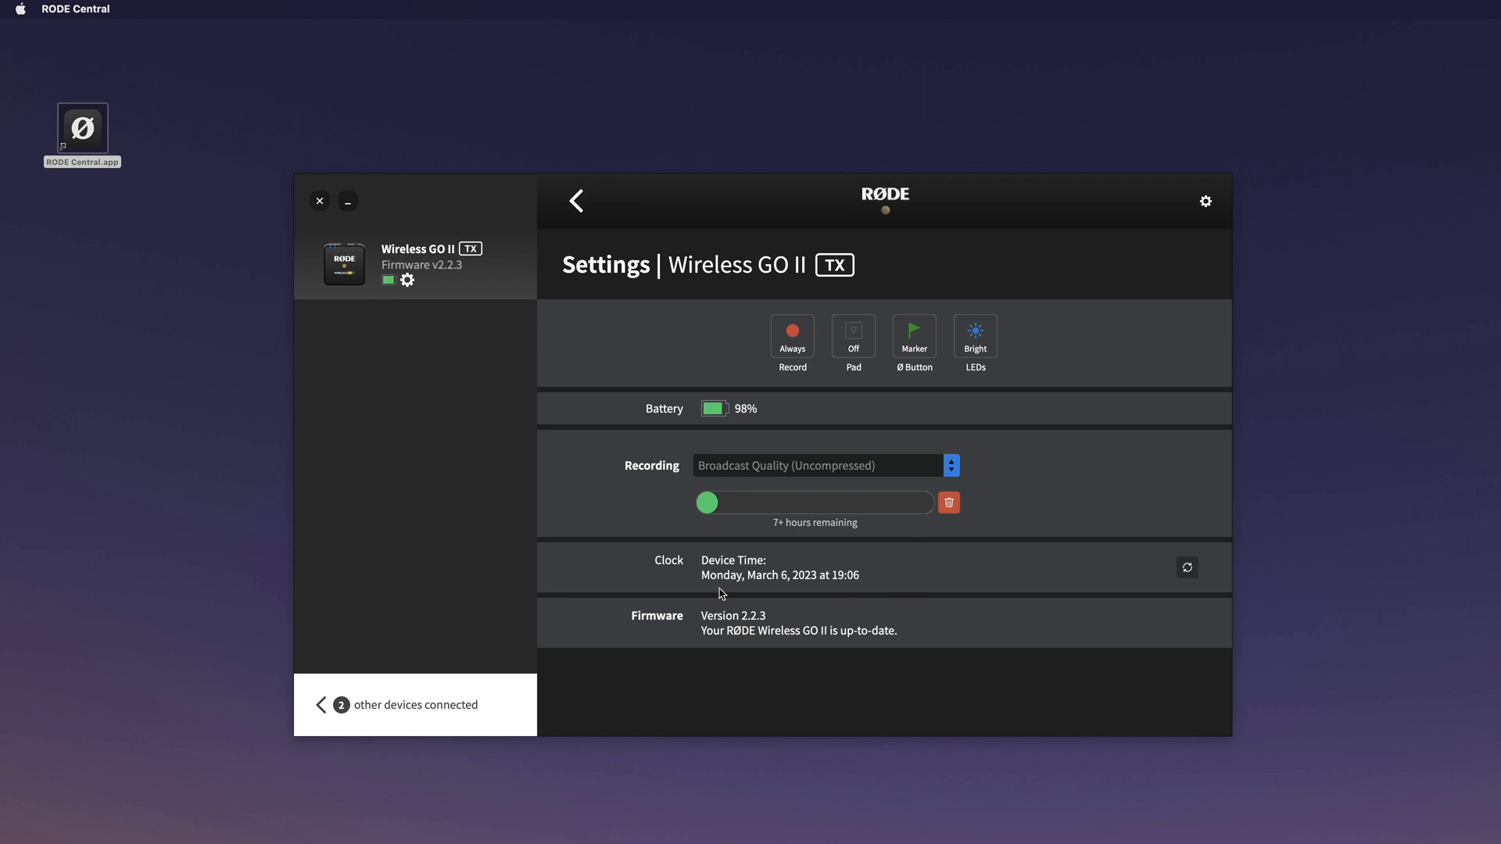
{"action": "mouse_move", "coordinate": [857, 587]}
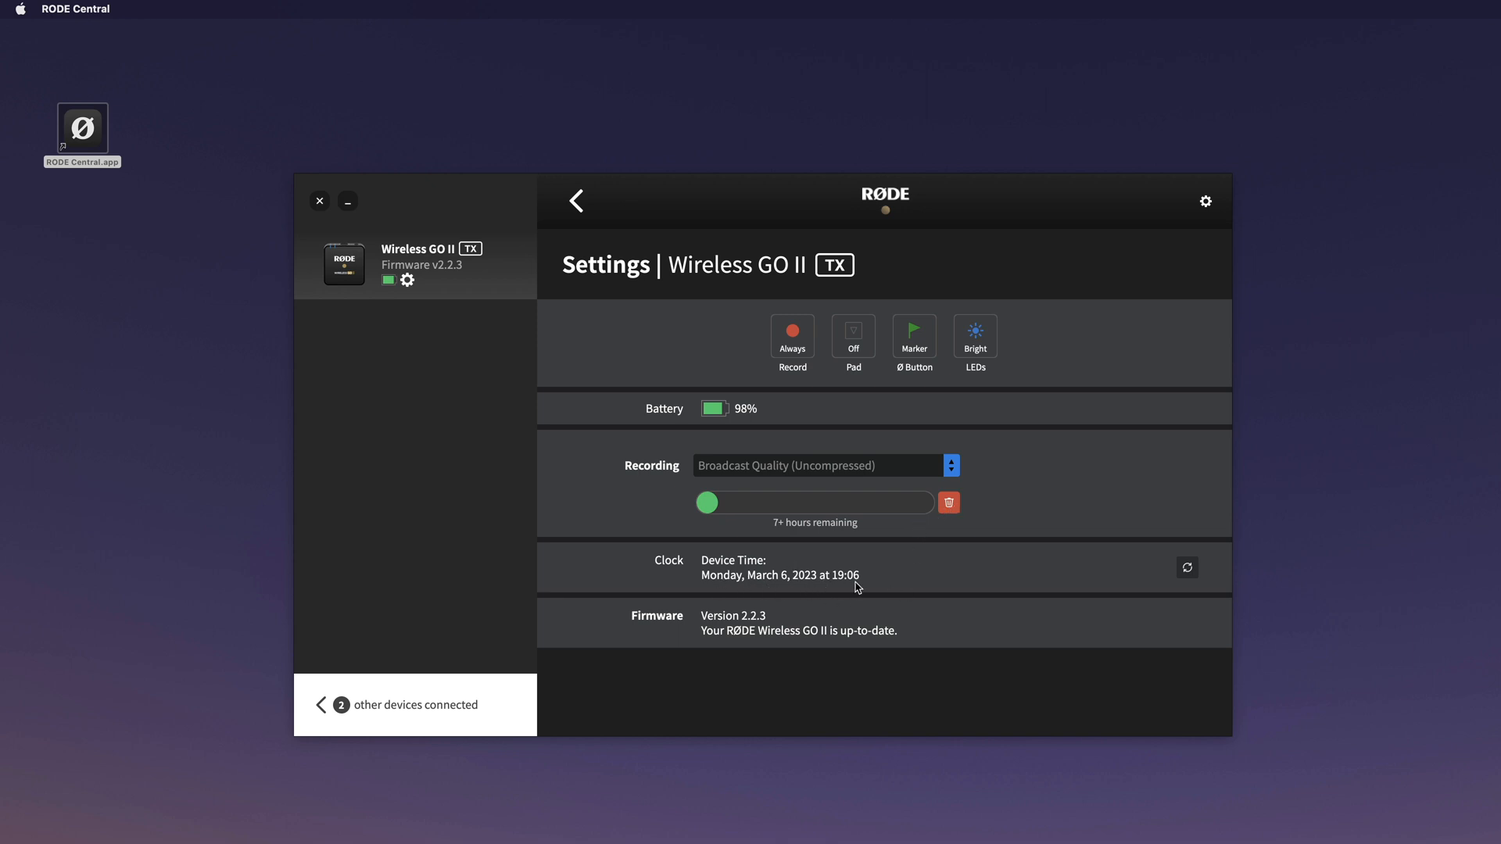
{"action": "mouse_move", "coordinate": [783, 573]}
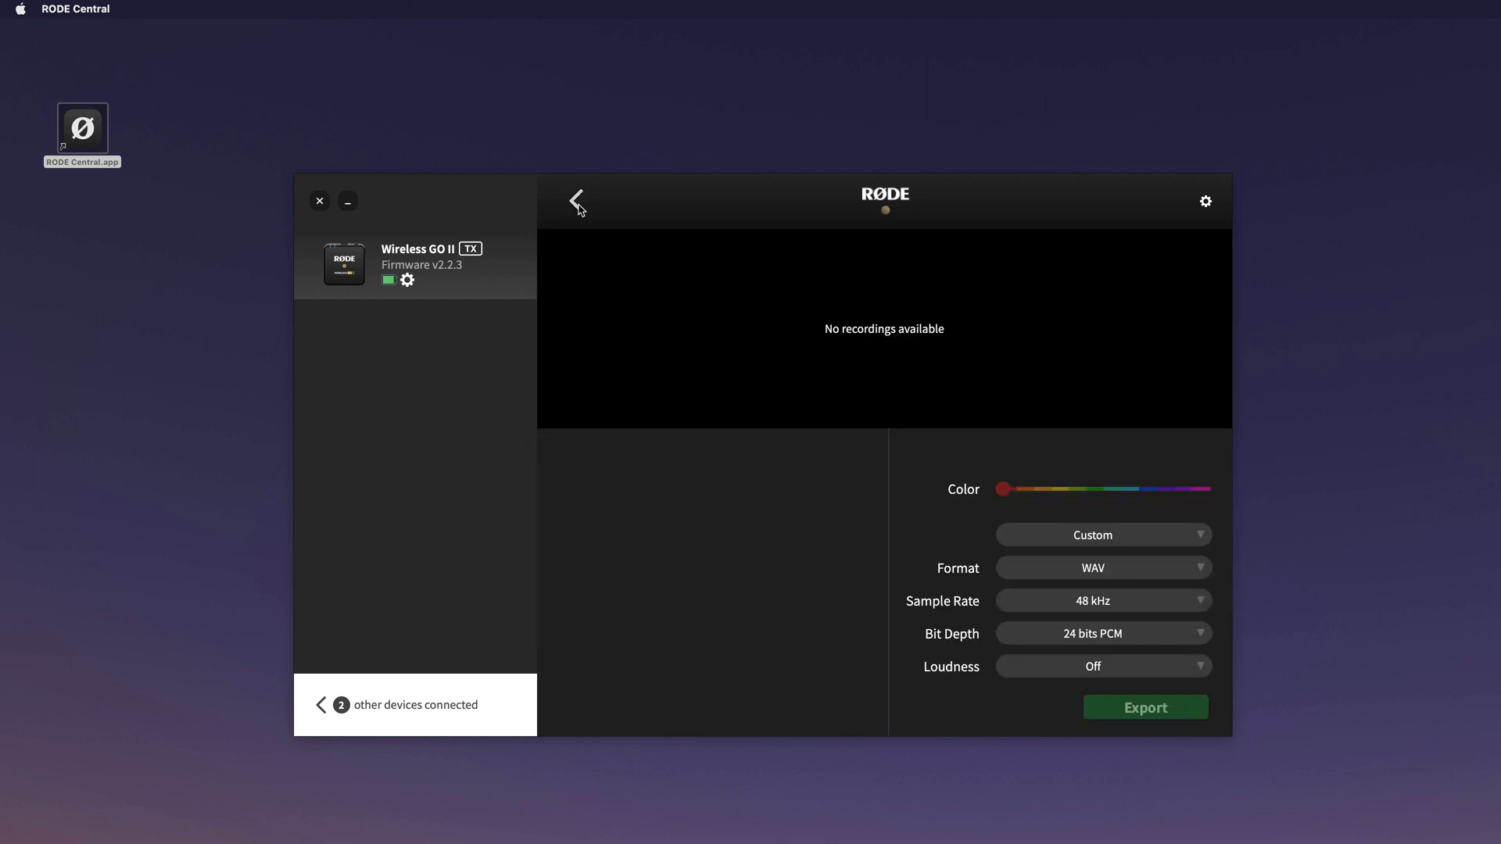
{"action": "mouse_move", "coordinate": [453, 350]}
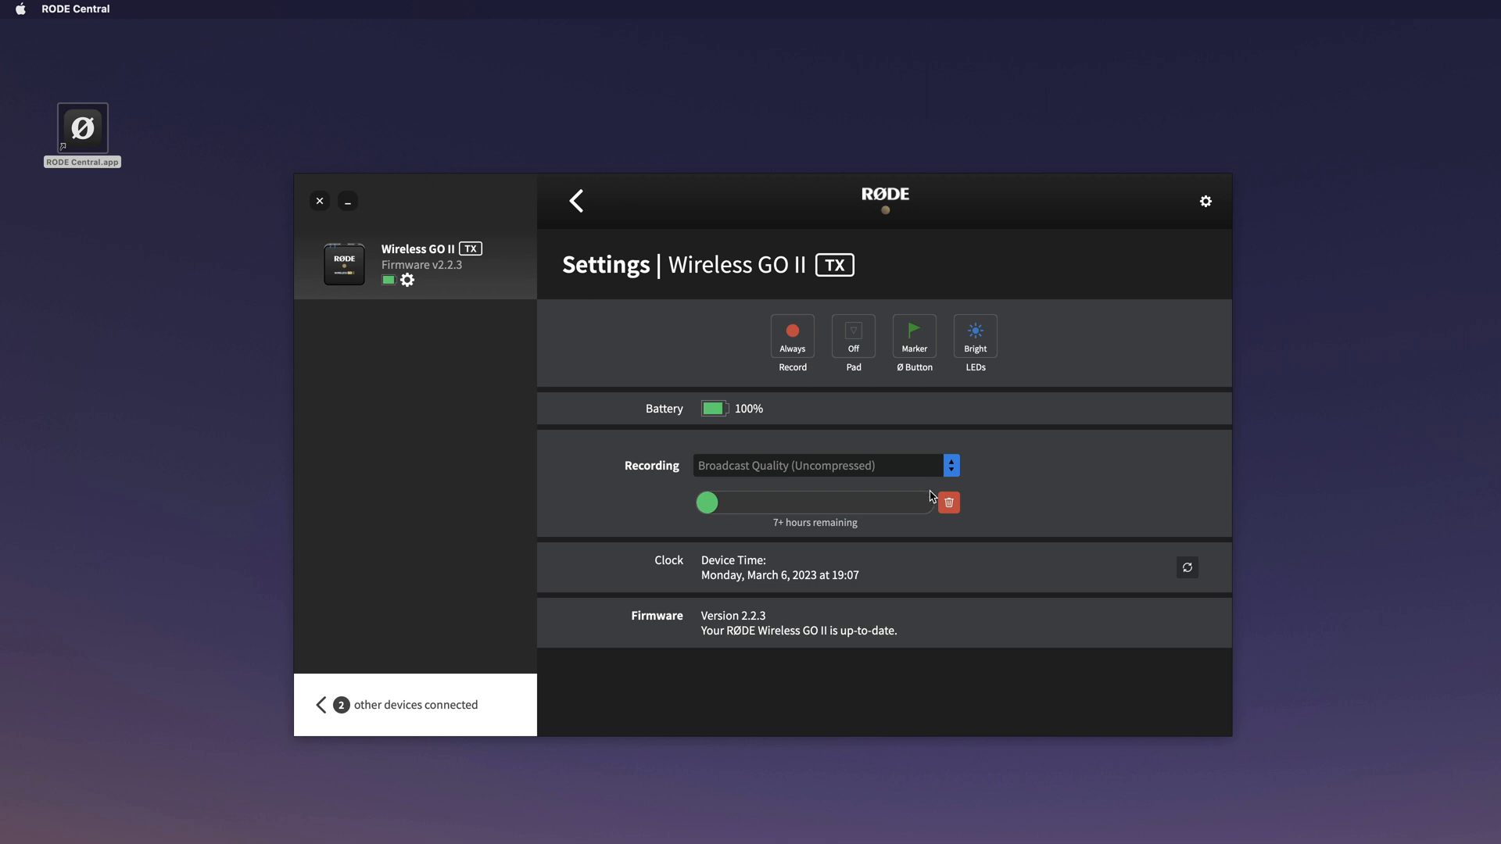
{"action": "mouse_move", "coordinate": [755, 637]}
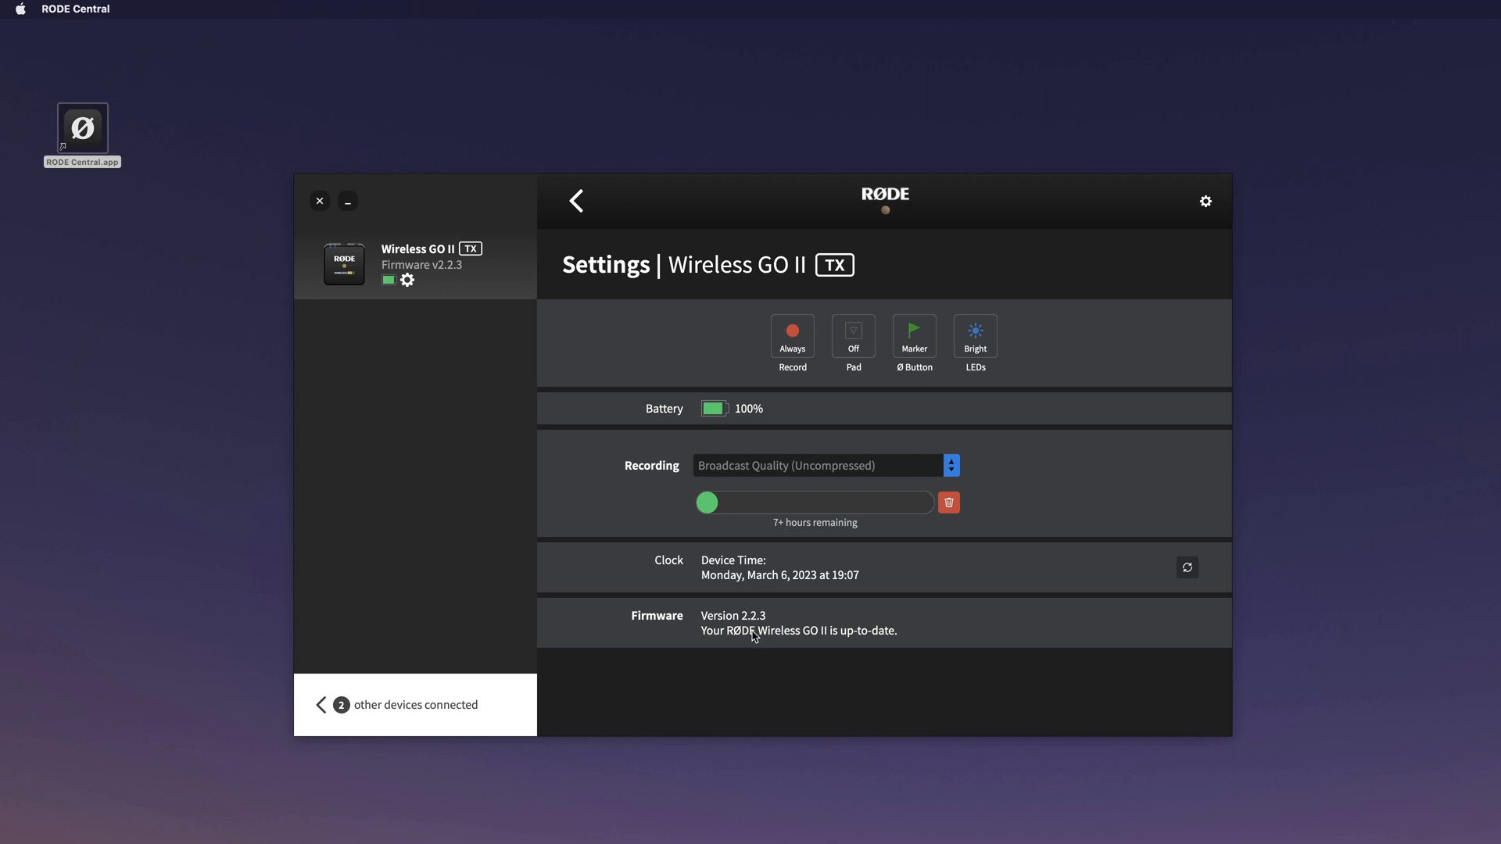
{"action": "mouse_move", "coordinate": [576, 201]}
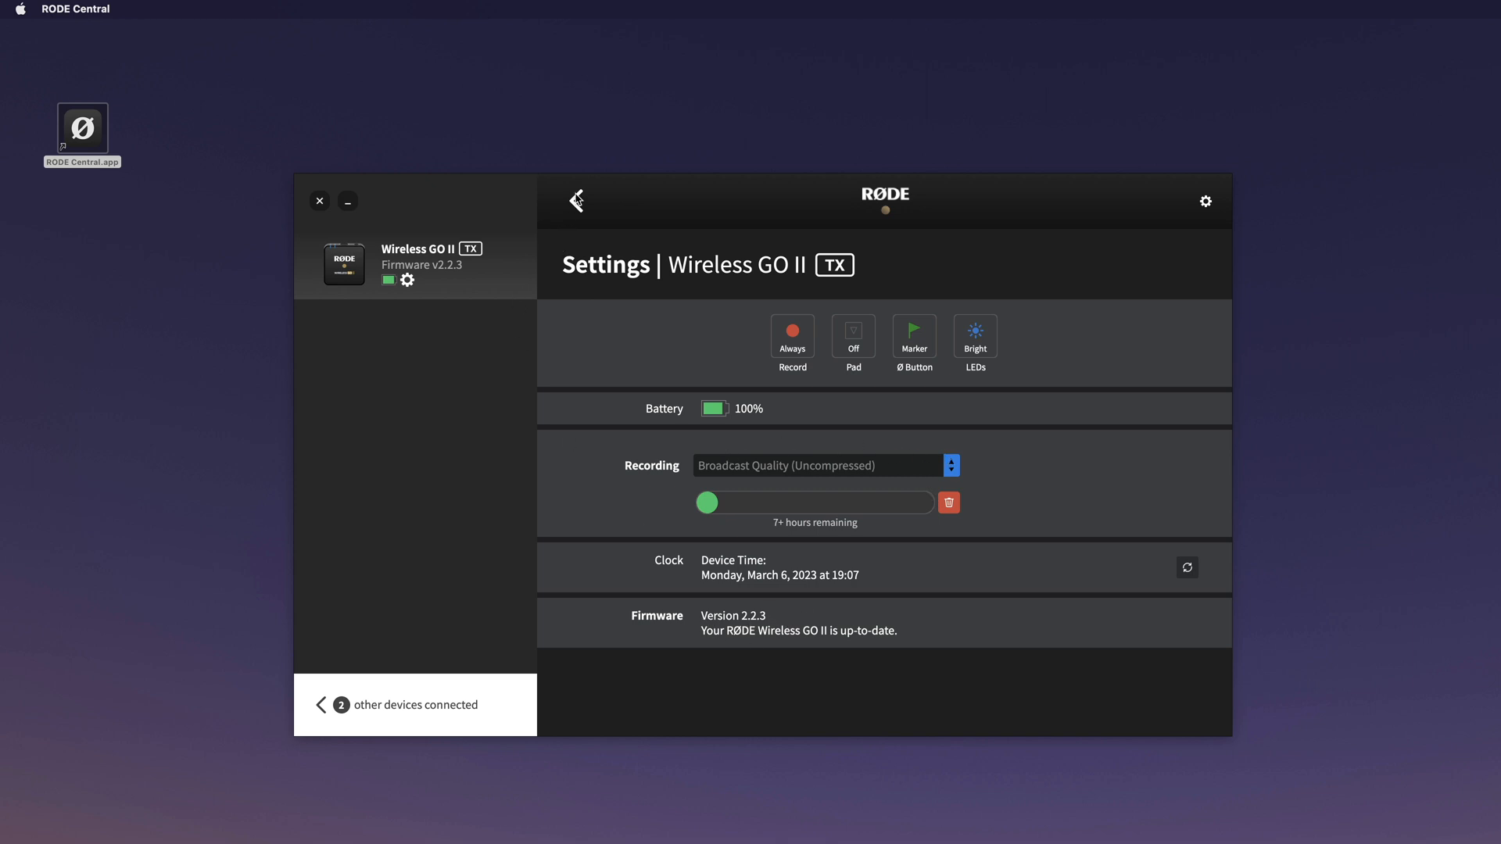
Back out of the transmitter's settings to the connected-devices list
{"action": "left_click", "coordinate": [576, 201]}
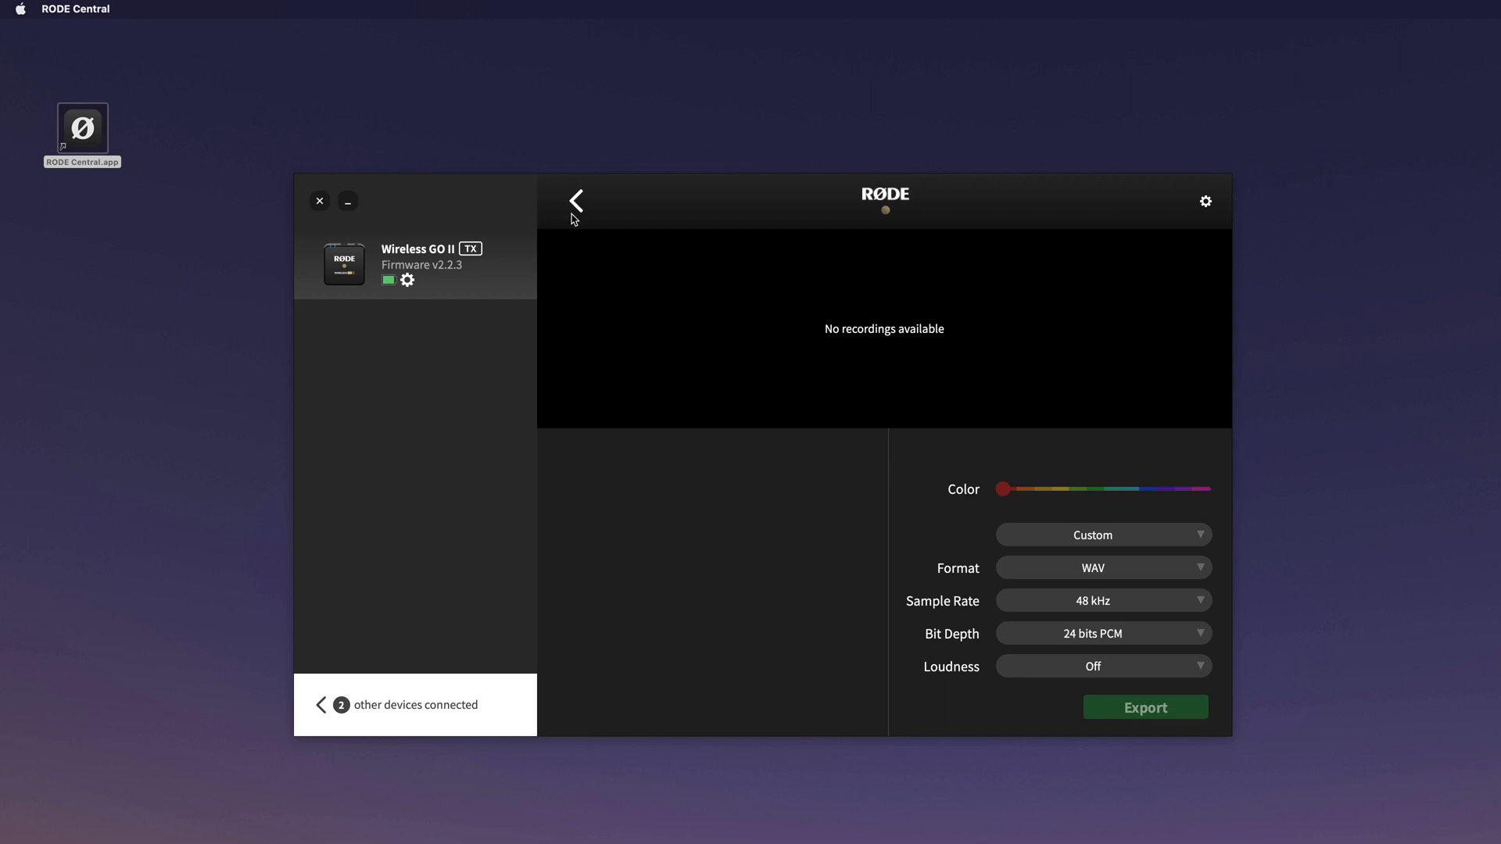
{"action": "left_click", "coordinate": [576, 201]}
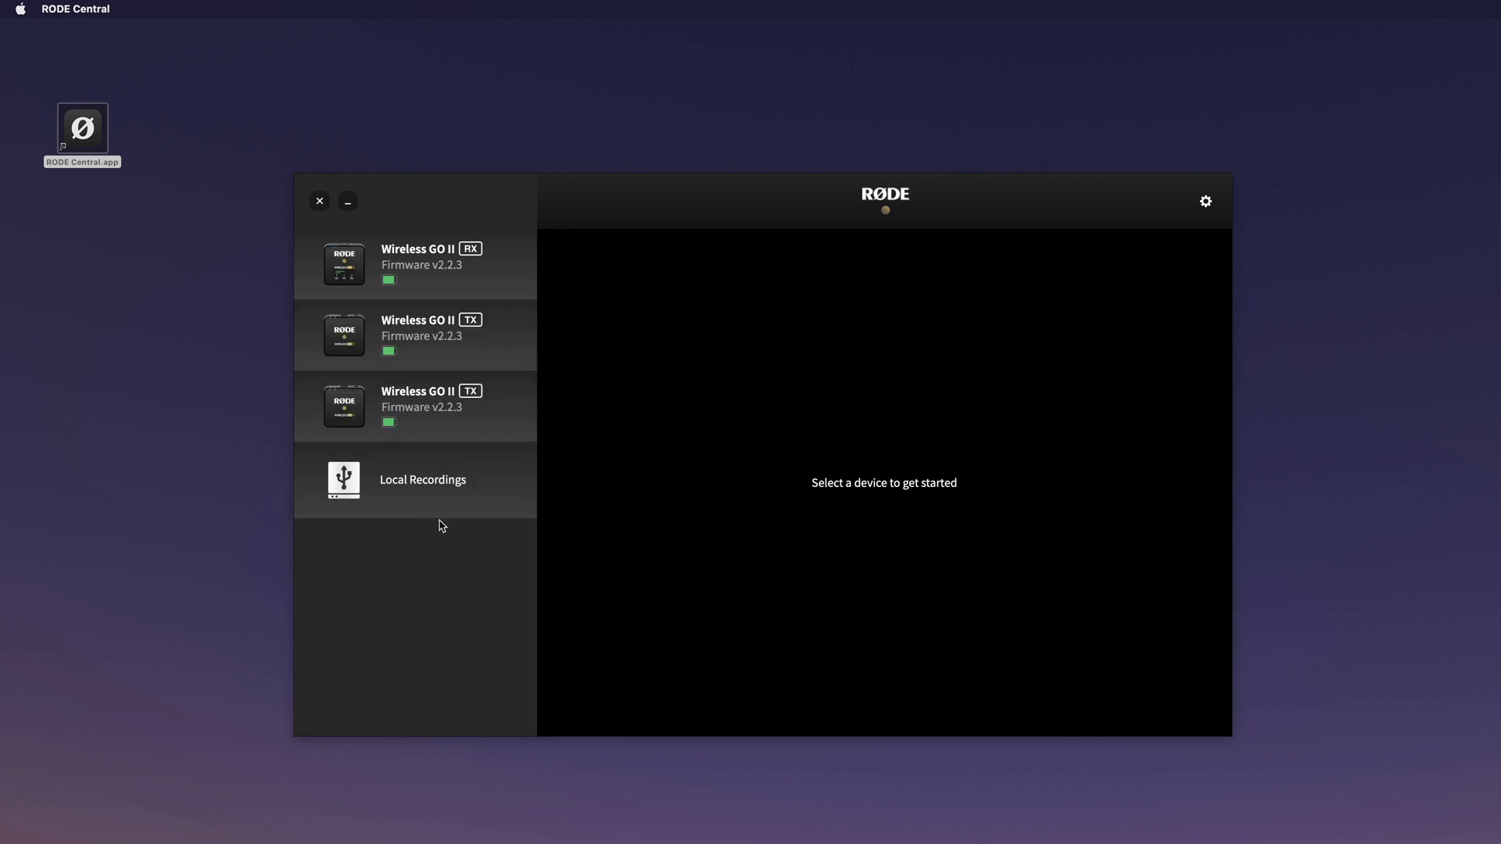
{"action": "left_click", "coordinate": [422, 479]}
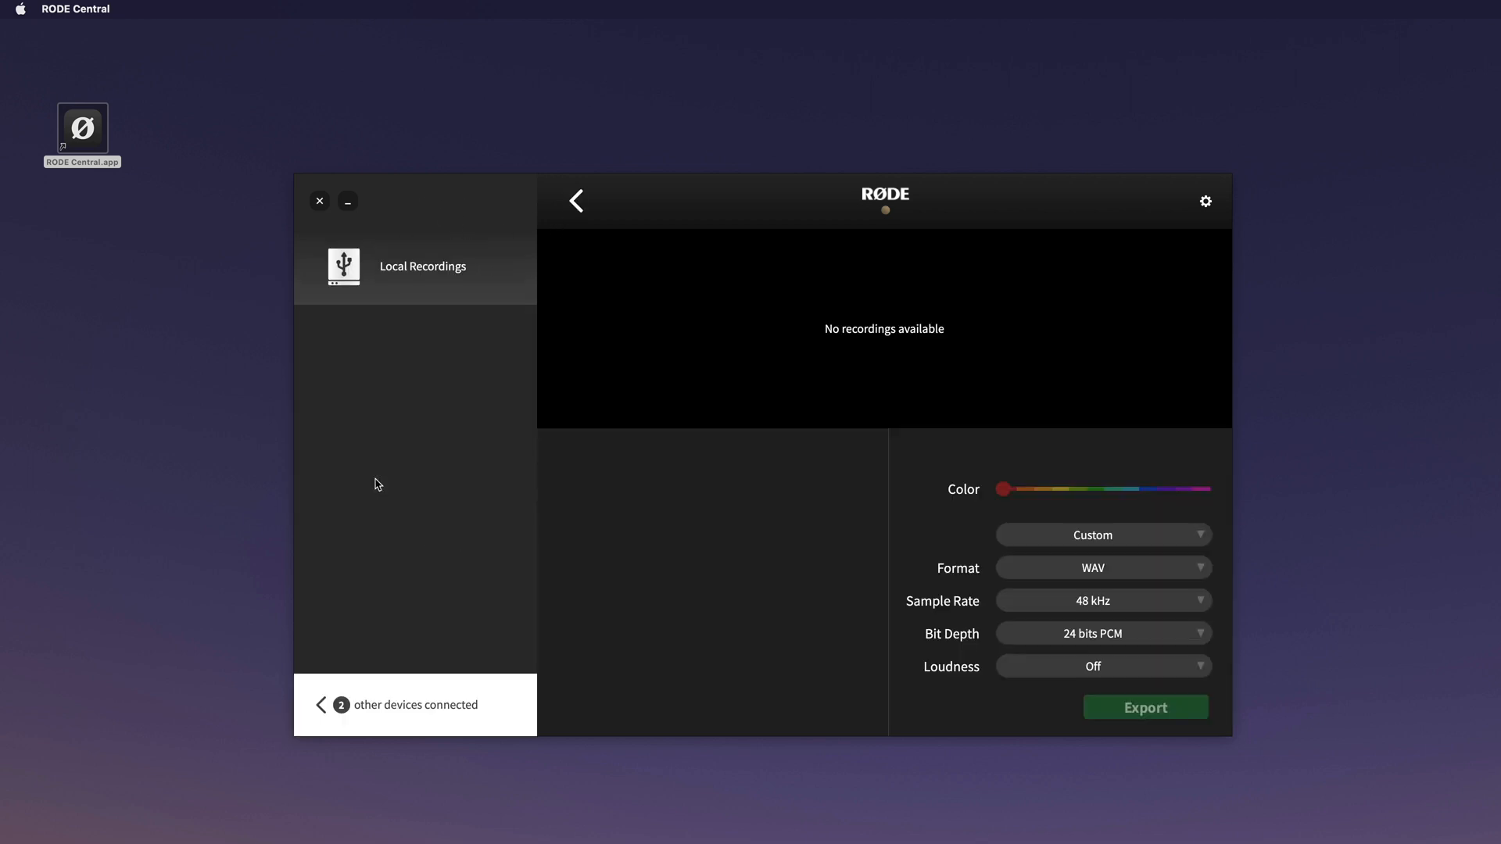
{"action": "mouse_move", "coordinate": [719, 643]}
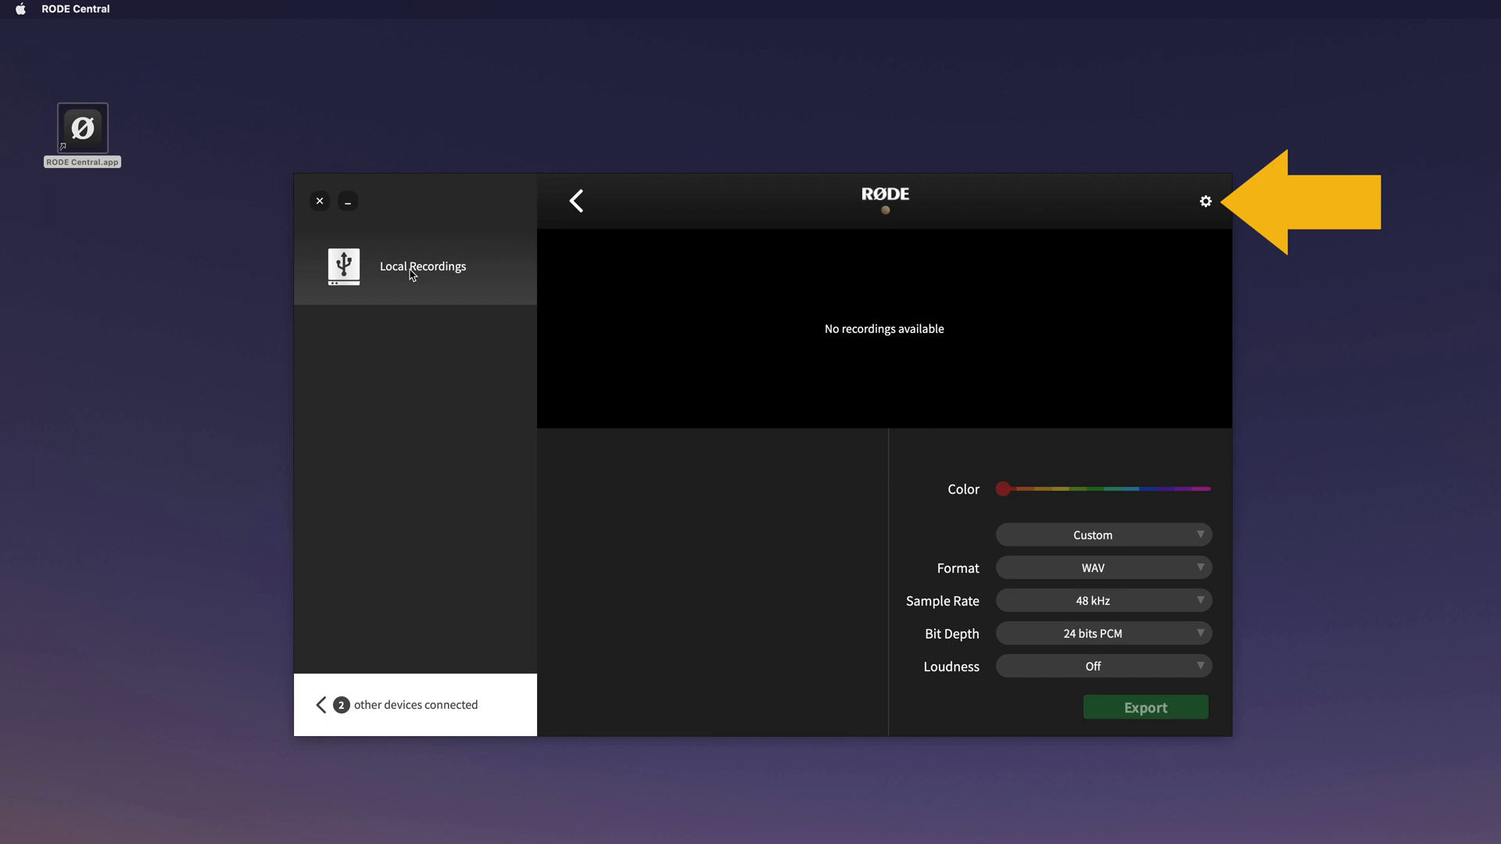
{"action": "left_click", "coordinate": [1206, 201]}
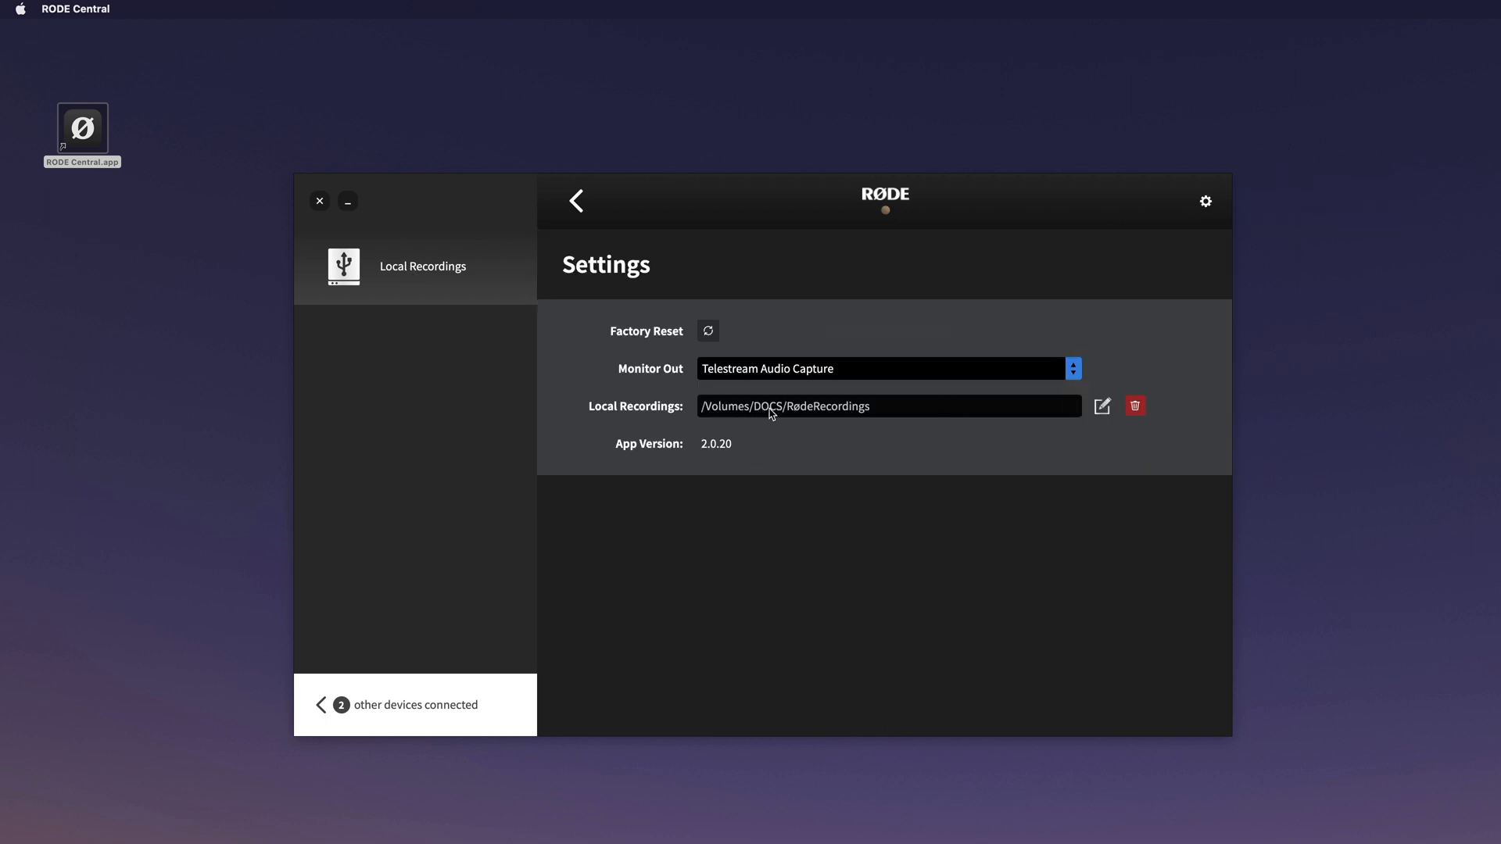
{"action": "mouse_move", "coordinate": [674, 420]}
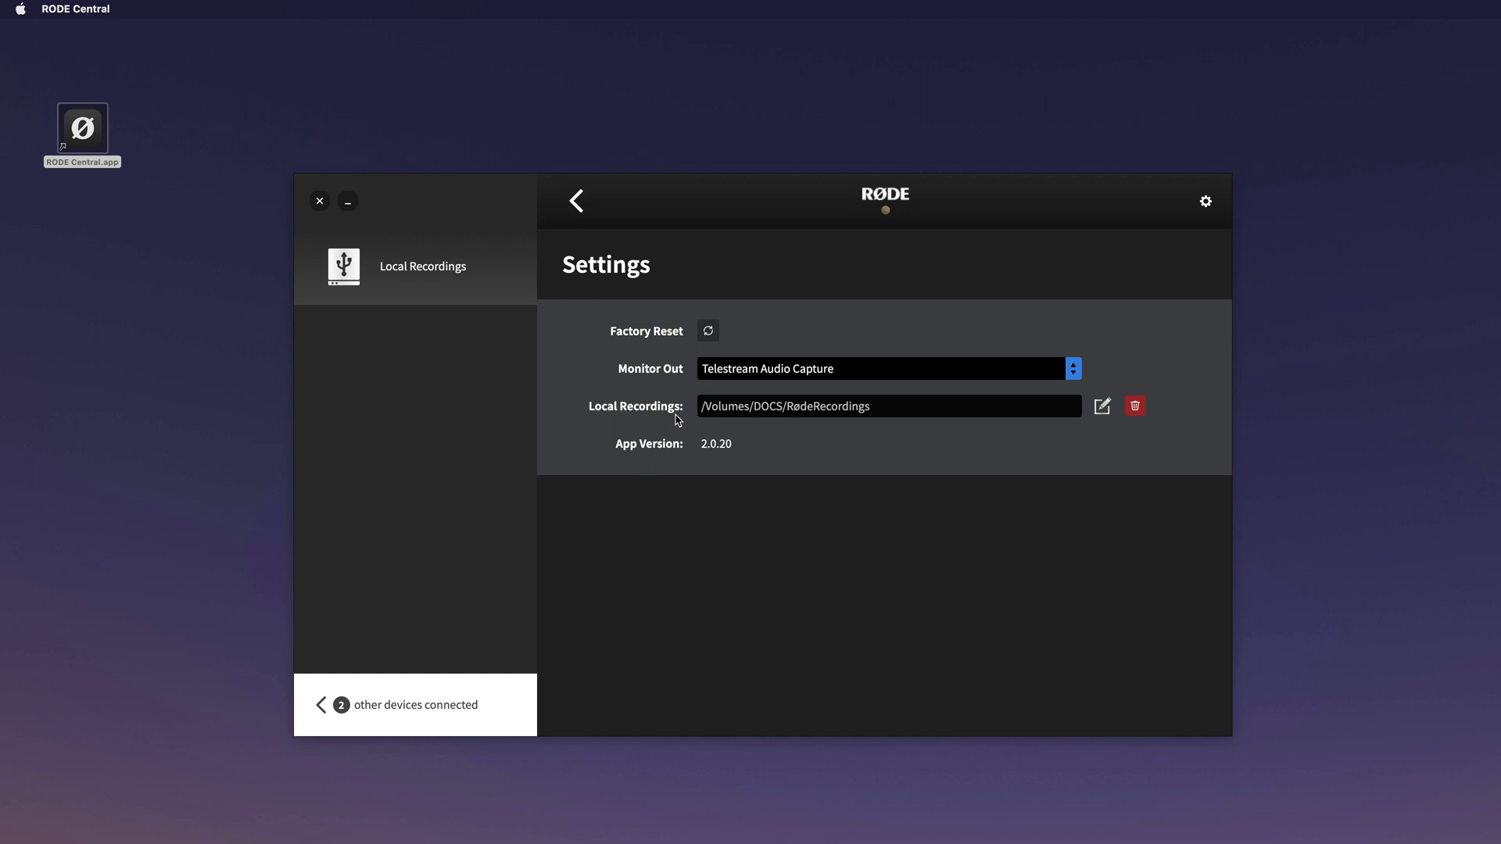
{"action": "mouse_move", "coordinate": [704, 372]}
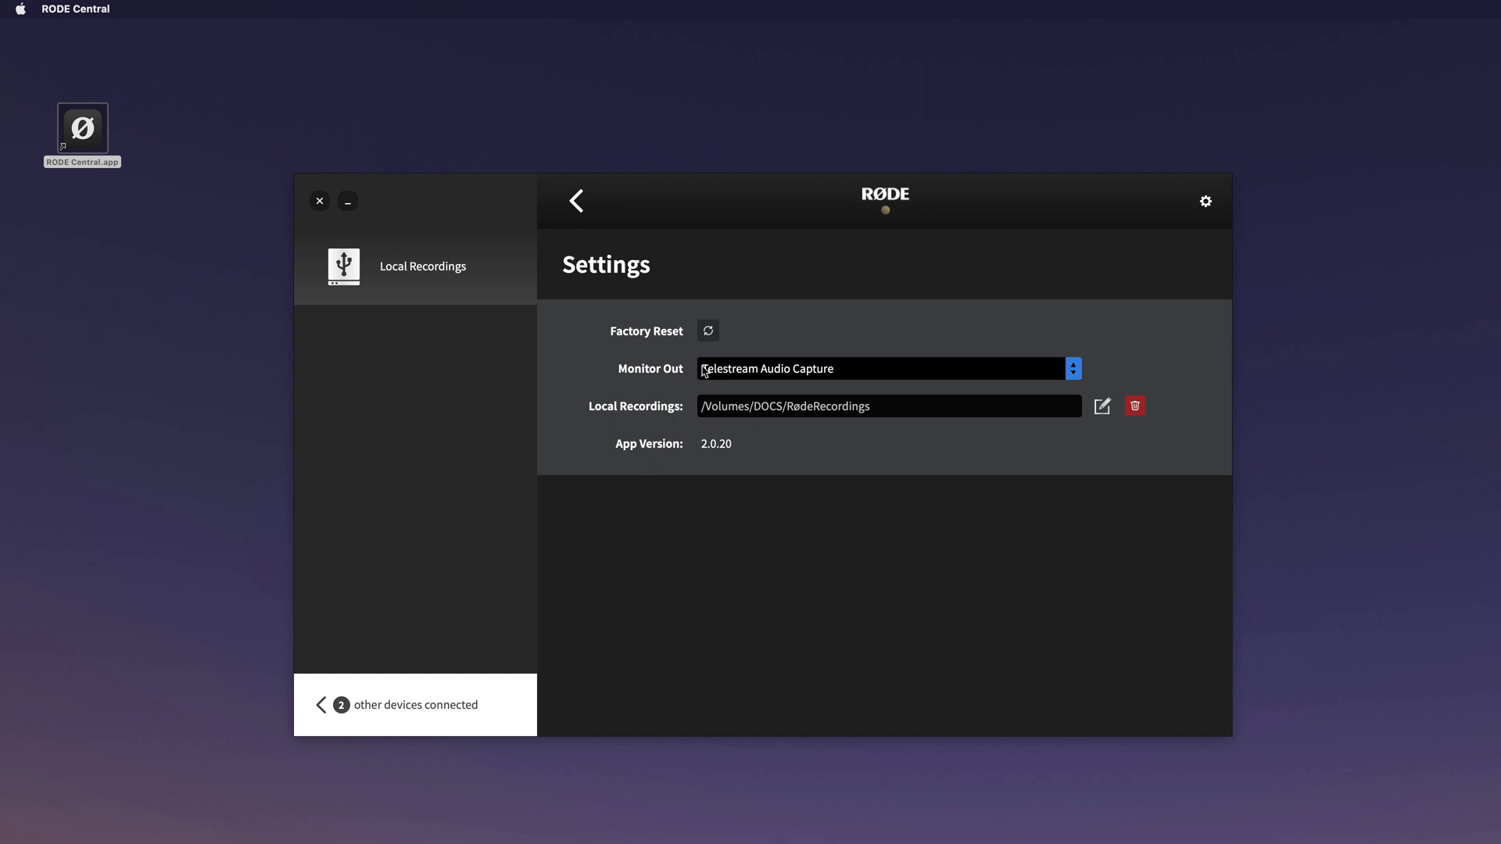
{"action": "left_click", "coordinate": [575, 201]}
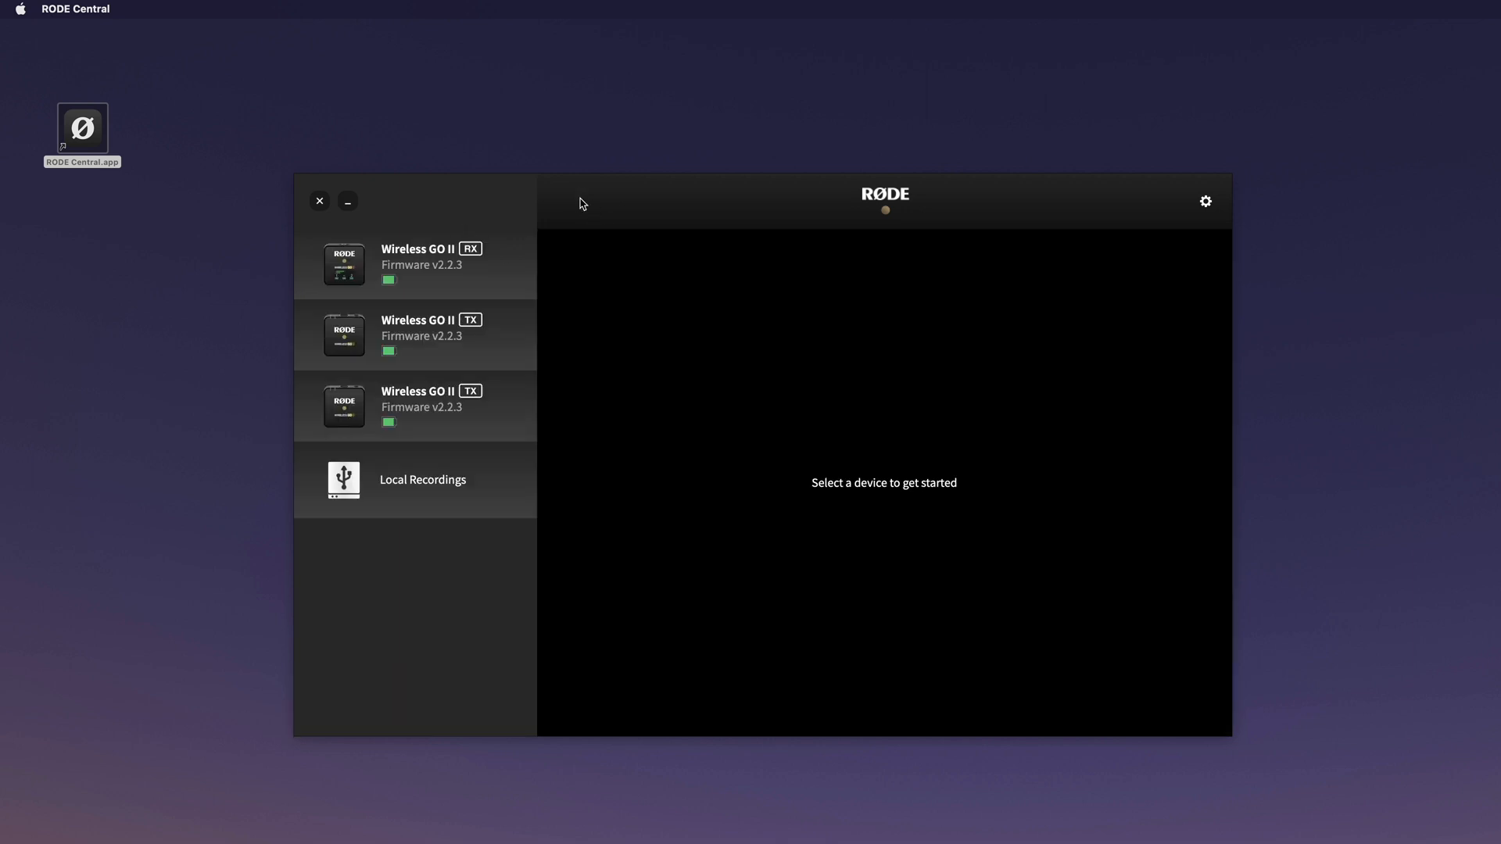